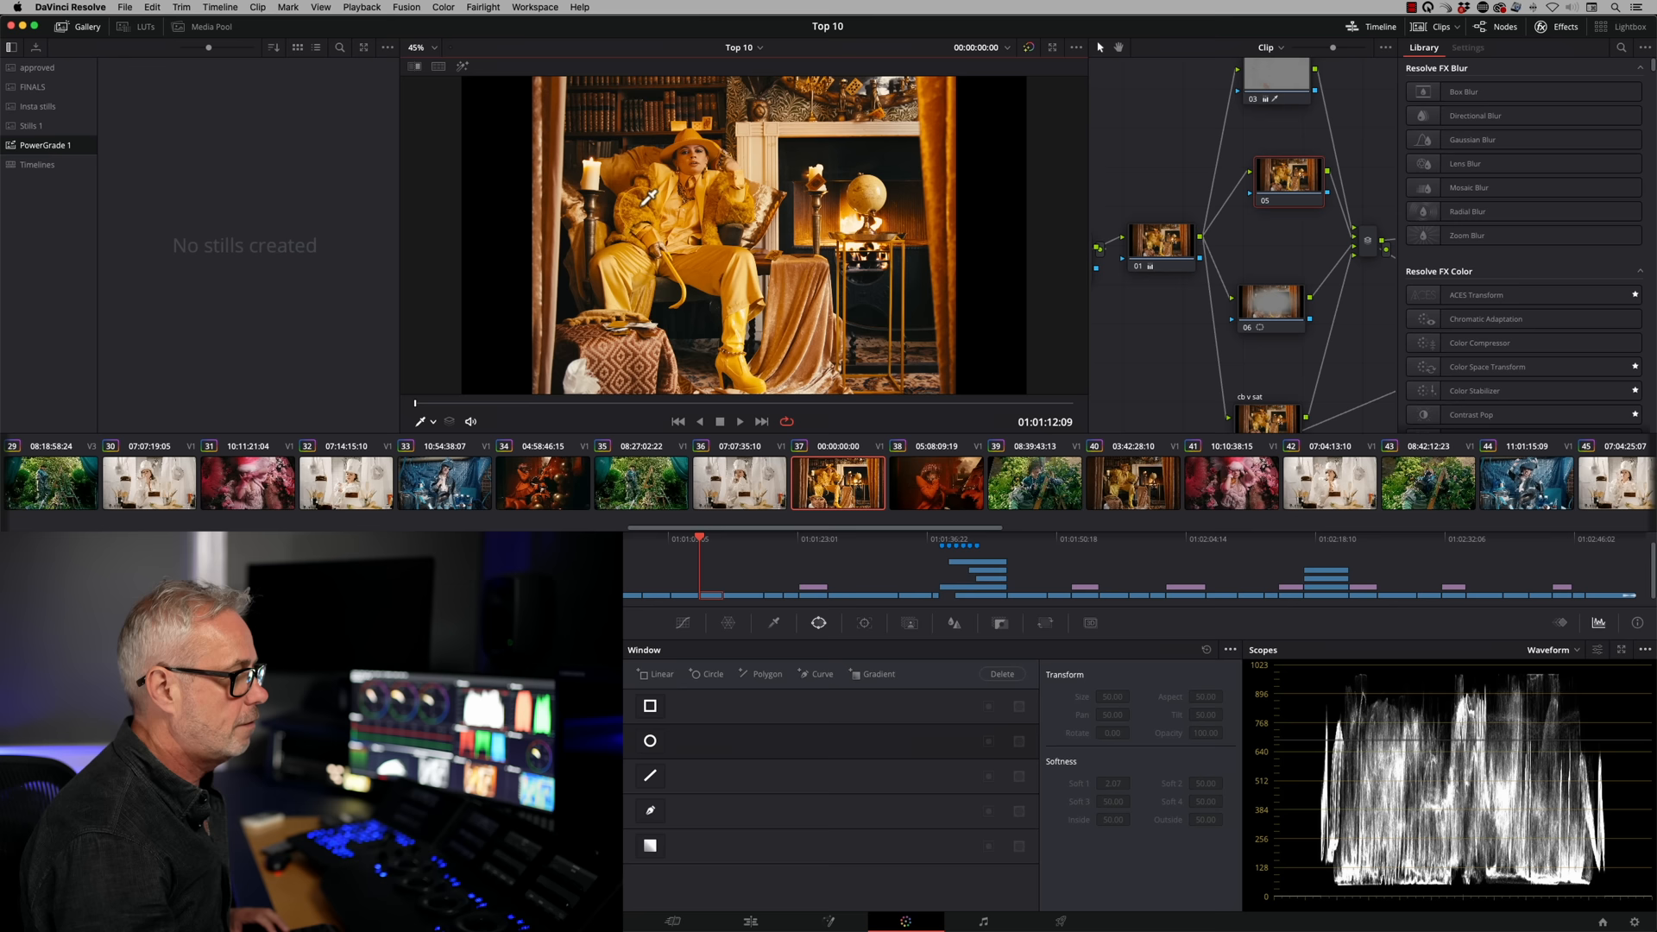
Change the scope type from waveform to the RGB parade
{"action": "left_click", "coordinate": [1644, 646]}
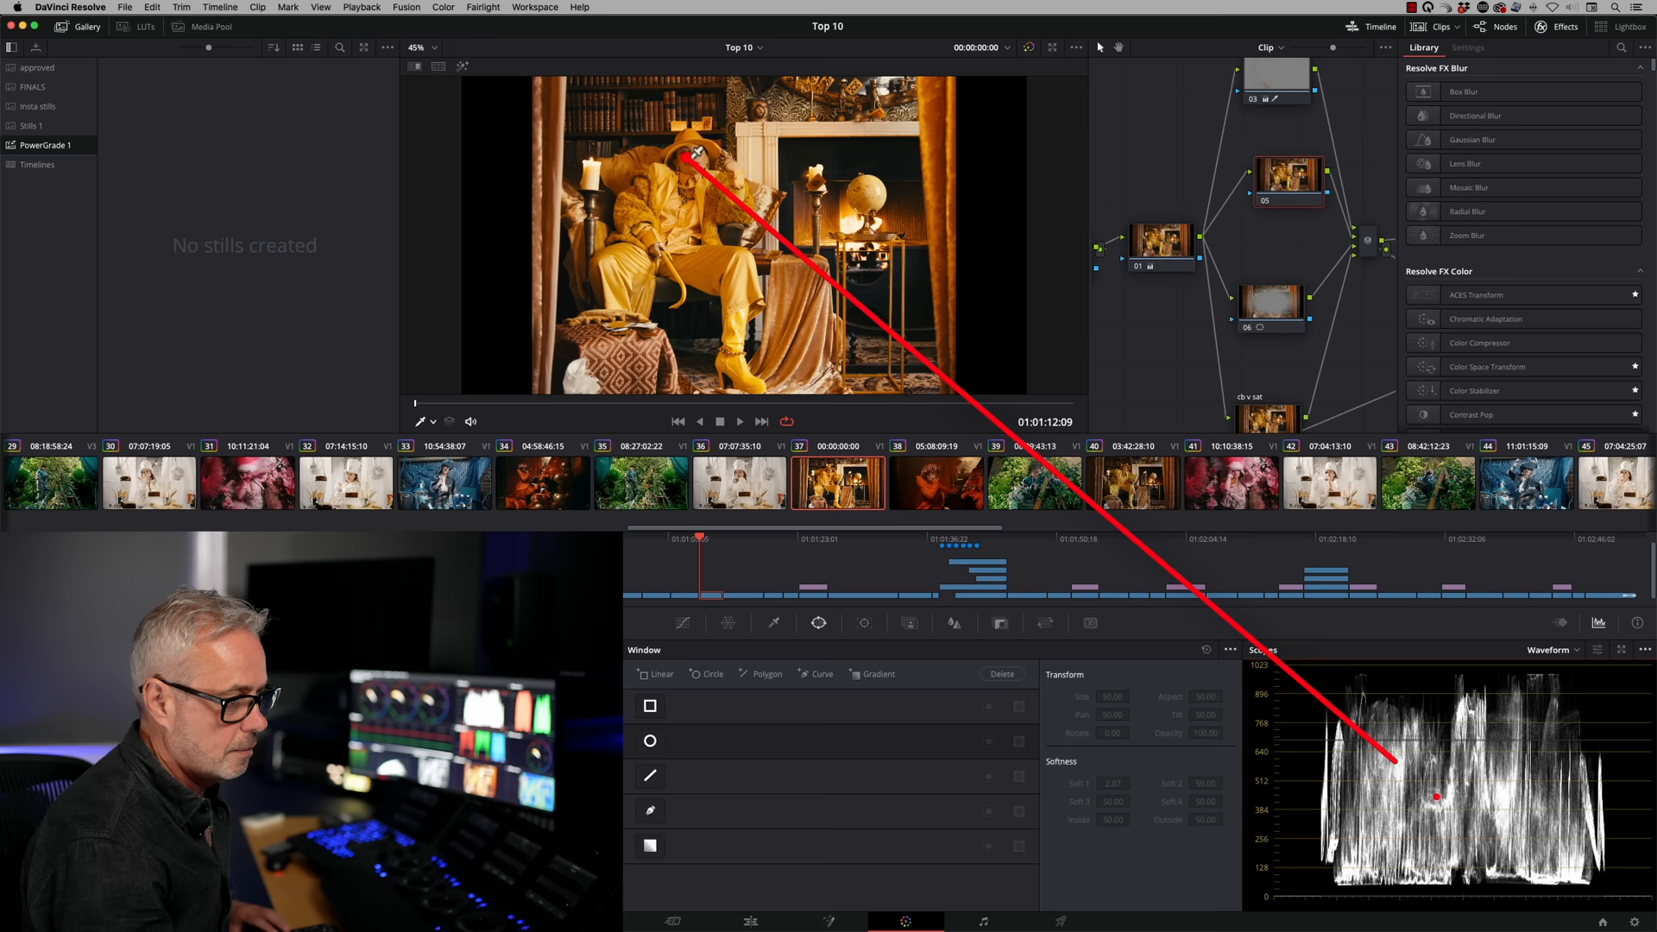
{"action": "left_click", "coordinate": [1549, 650]}
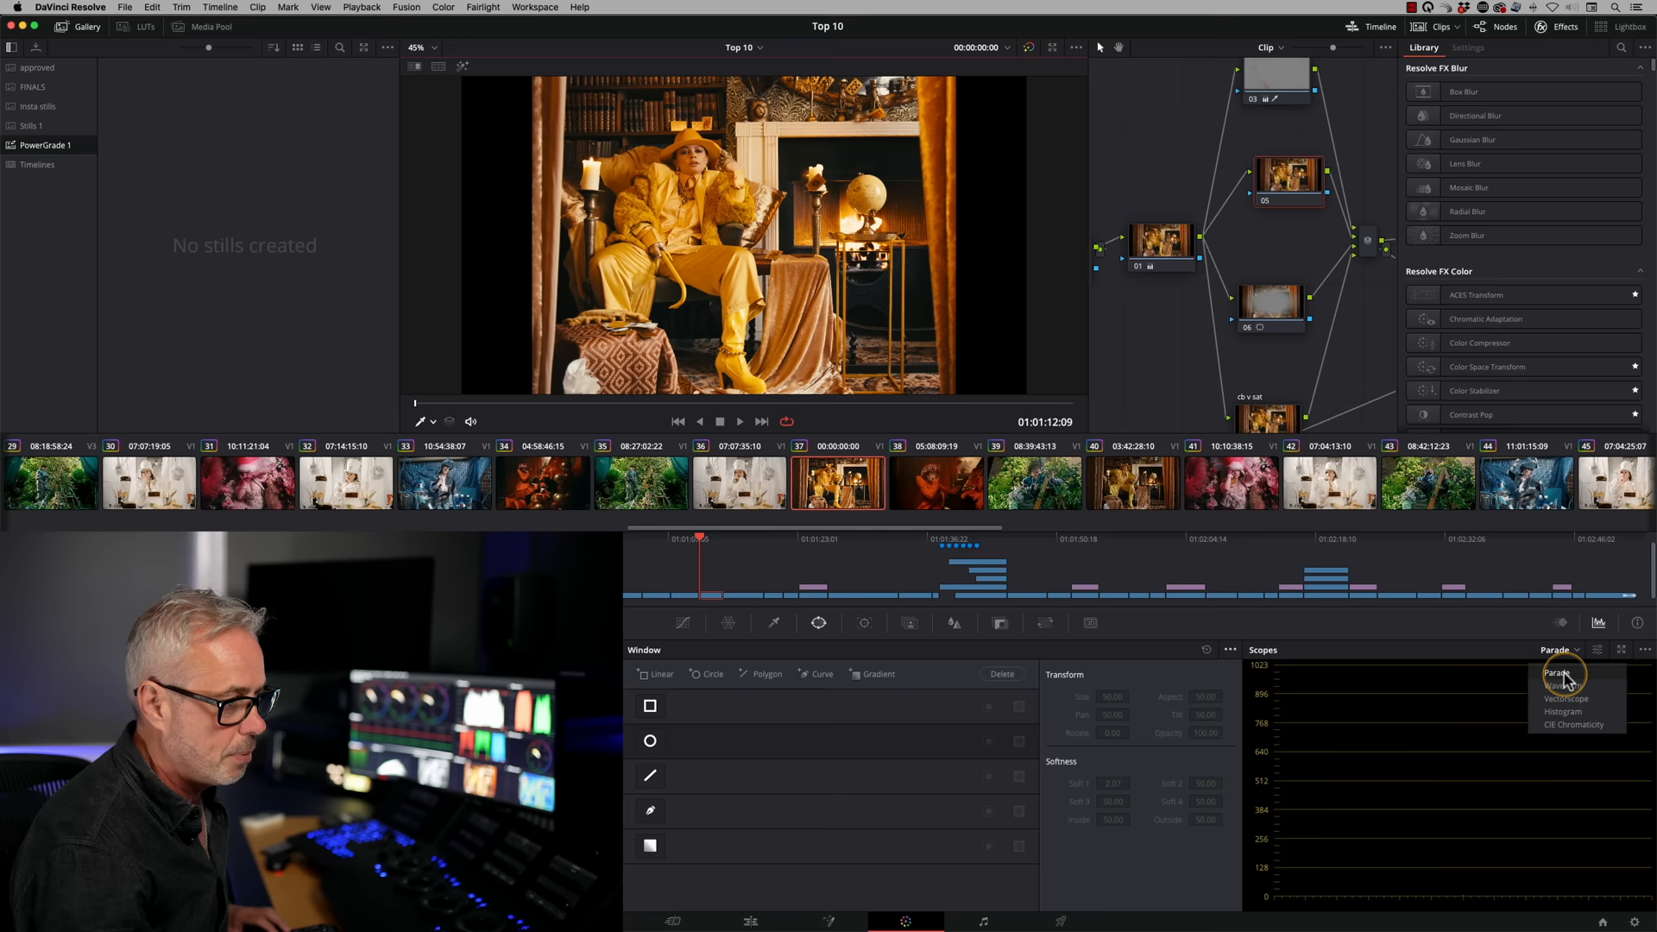
{"action": "left_click", "coordinate": [1555, 673]}
{"action": "type", "text": "FIXES"}
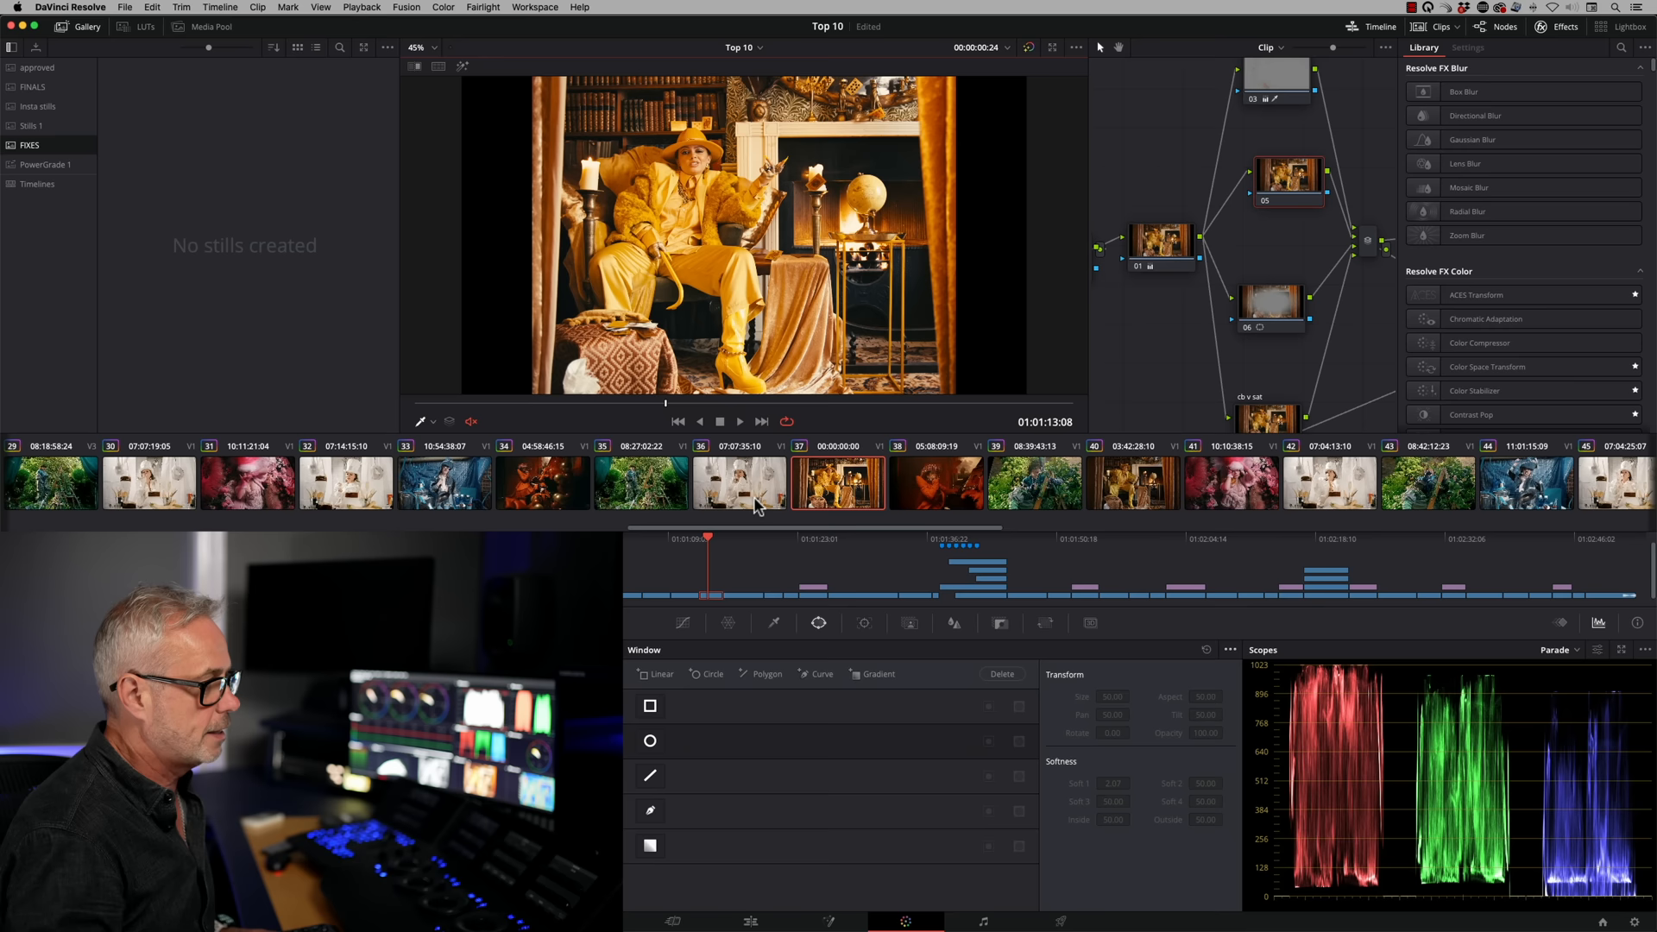
Grab a still of the current clip into the FIXES album, then show the effects library
{"action": "right_click", "coordinate": [836, 483]}
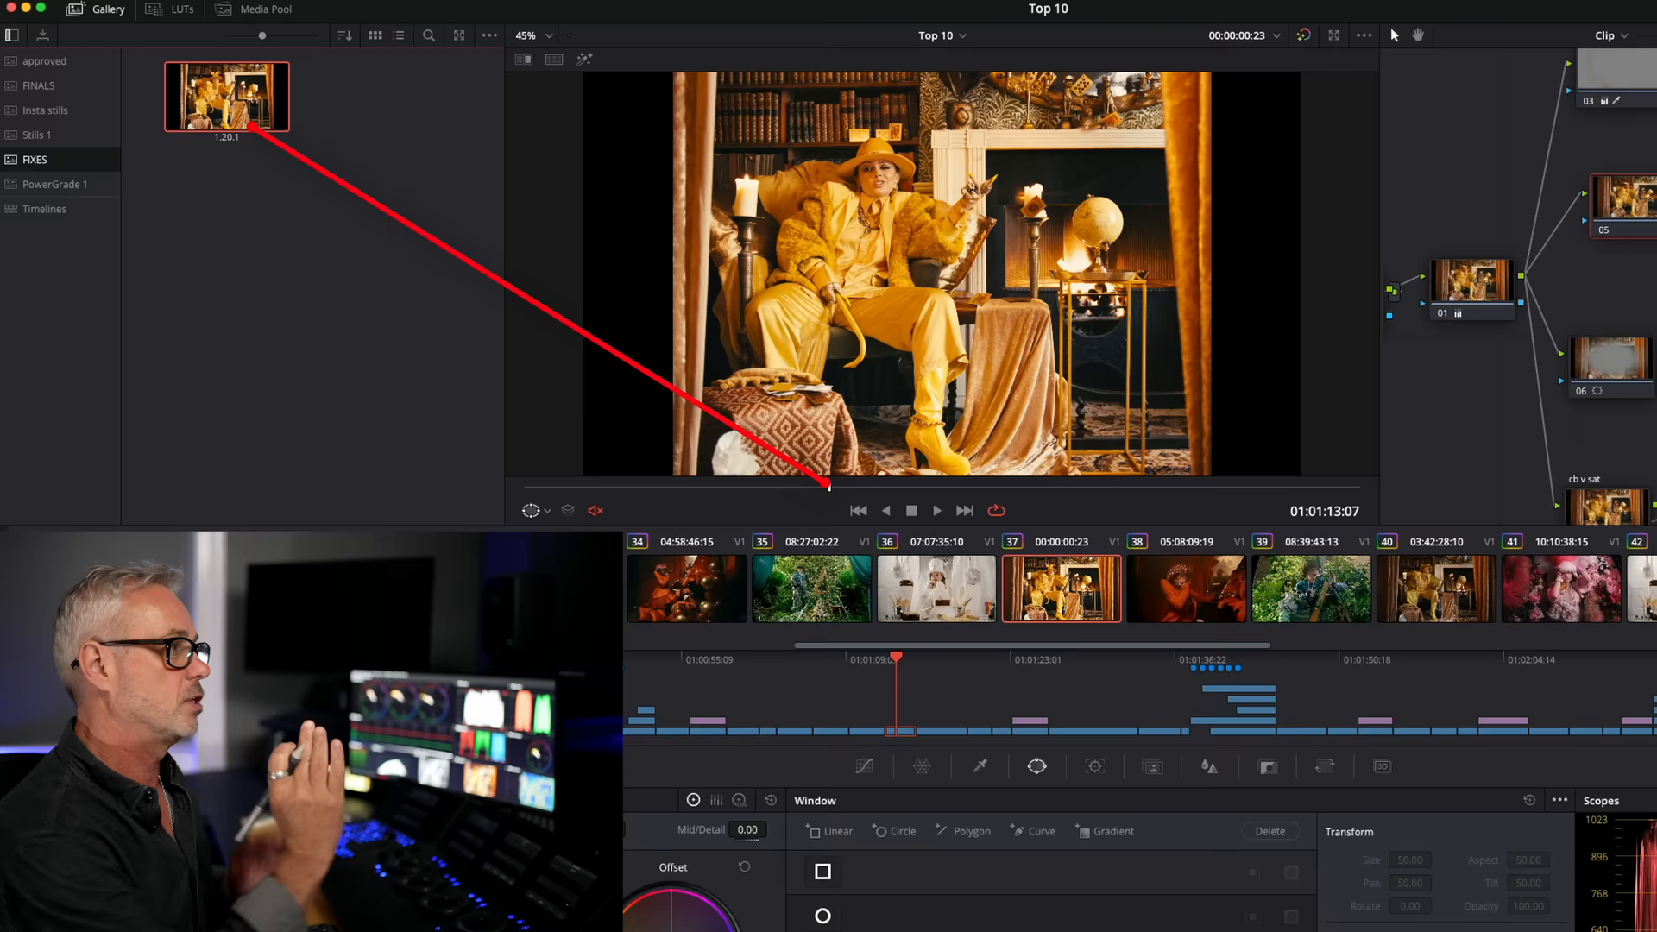
{"action": "left_click", "coordinate": [1565, 27]}
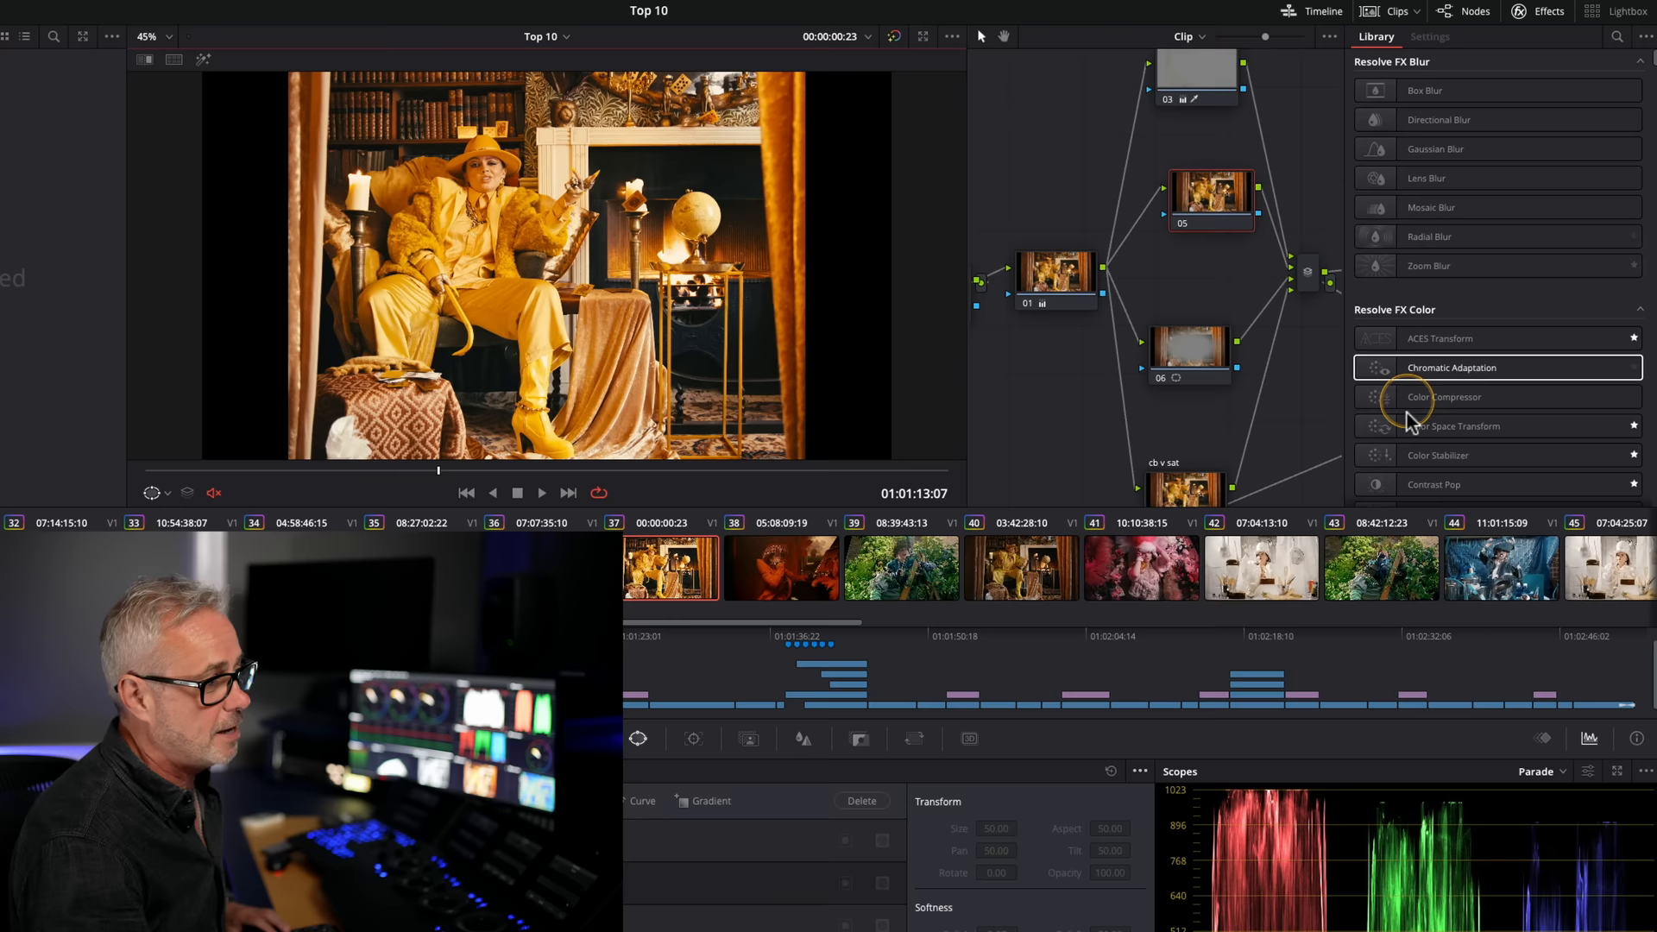
Filter the OpenFX library with the search 'hal' to find Halation-type effects
{"action": "scroll", "scroll_direction": "down", "scroll_amount": 3}
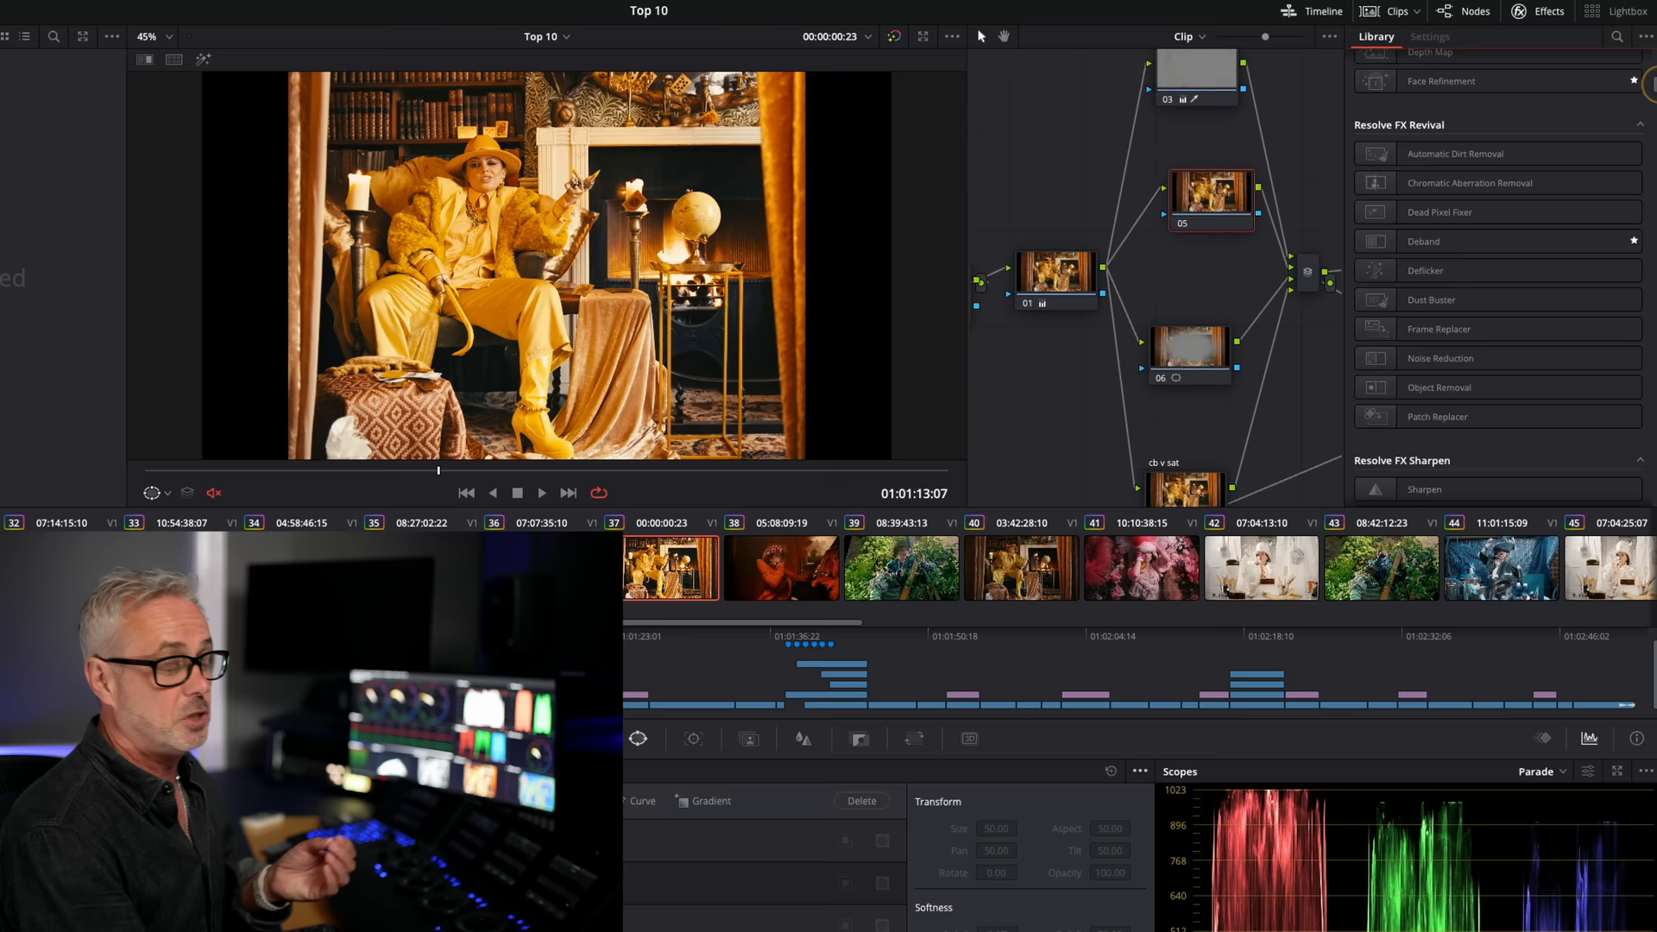
{"action": "type", "text": "hal"}
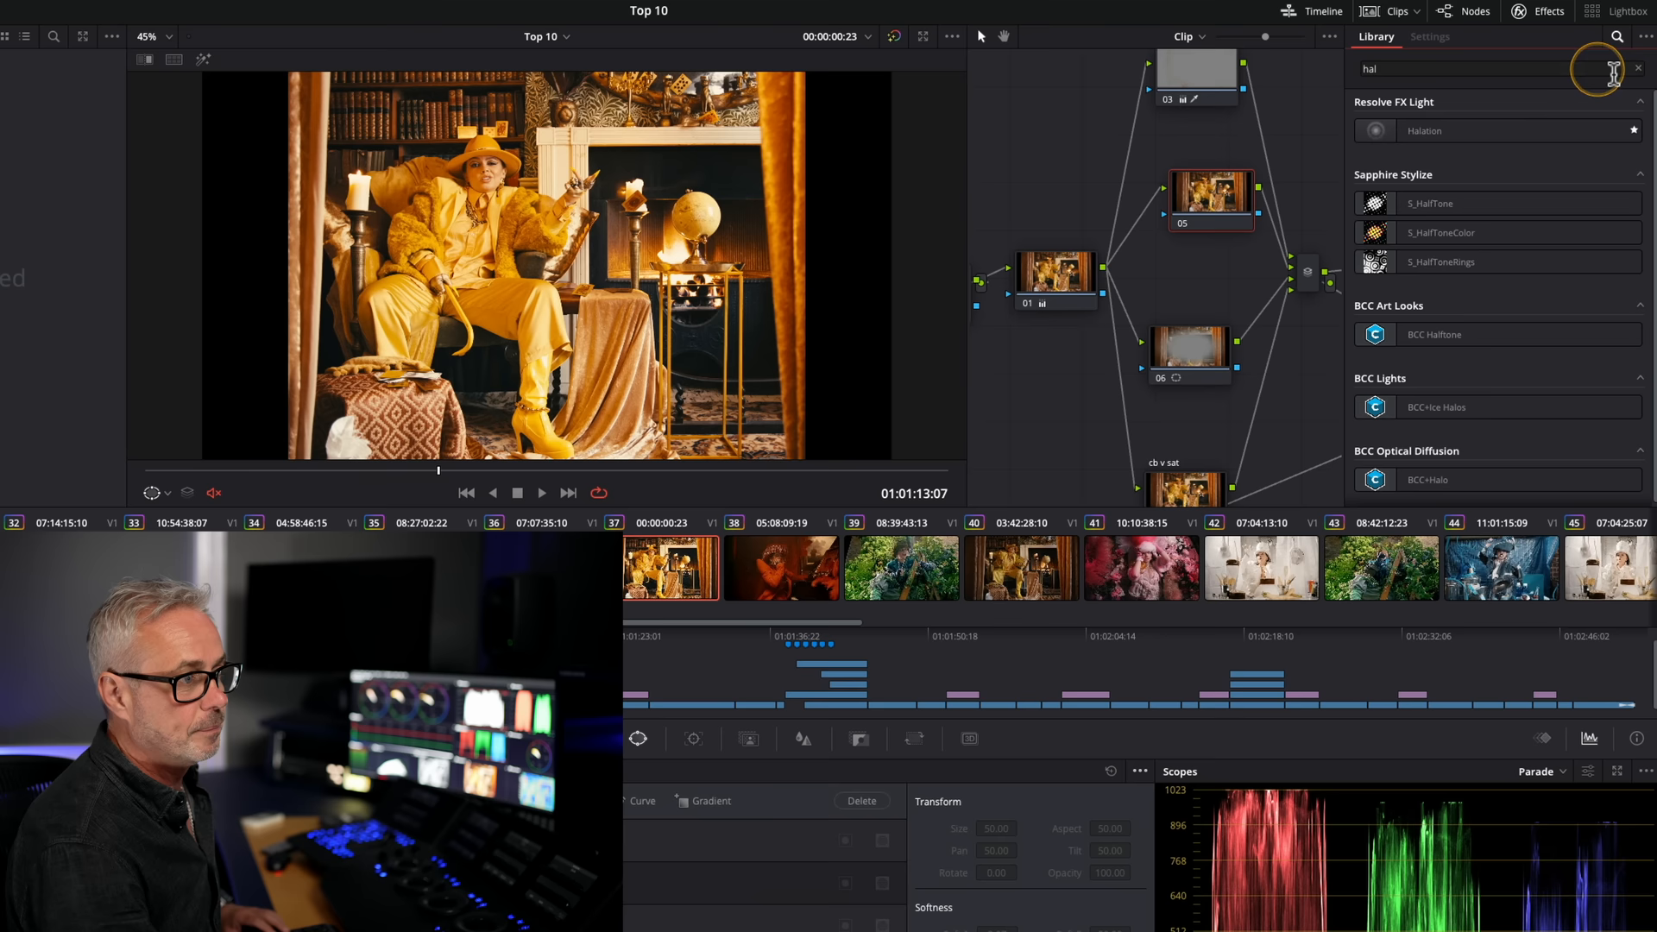
{"action": "left_click", "coordinate": [1637, 68]}
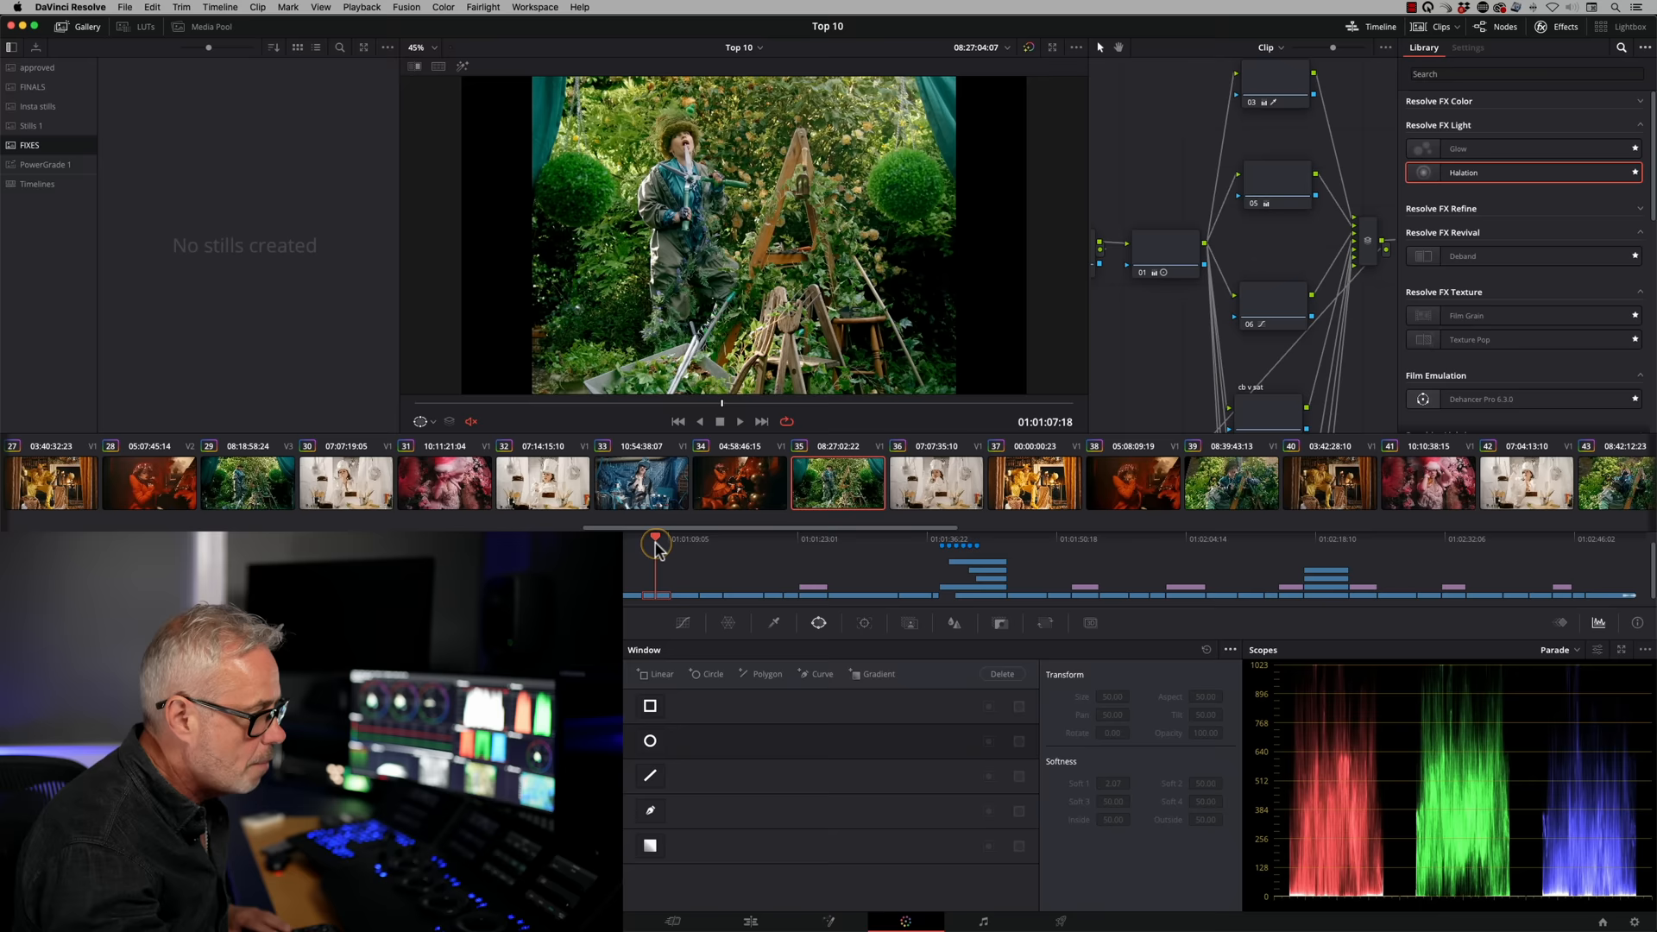
Move the mini-timeline playhead to clip 42, the white-hat woman shot
{"action": "left_click", "coordinate": [442, 8]}
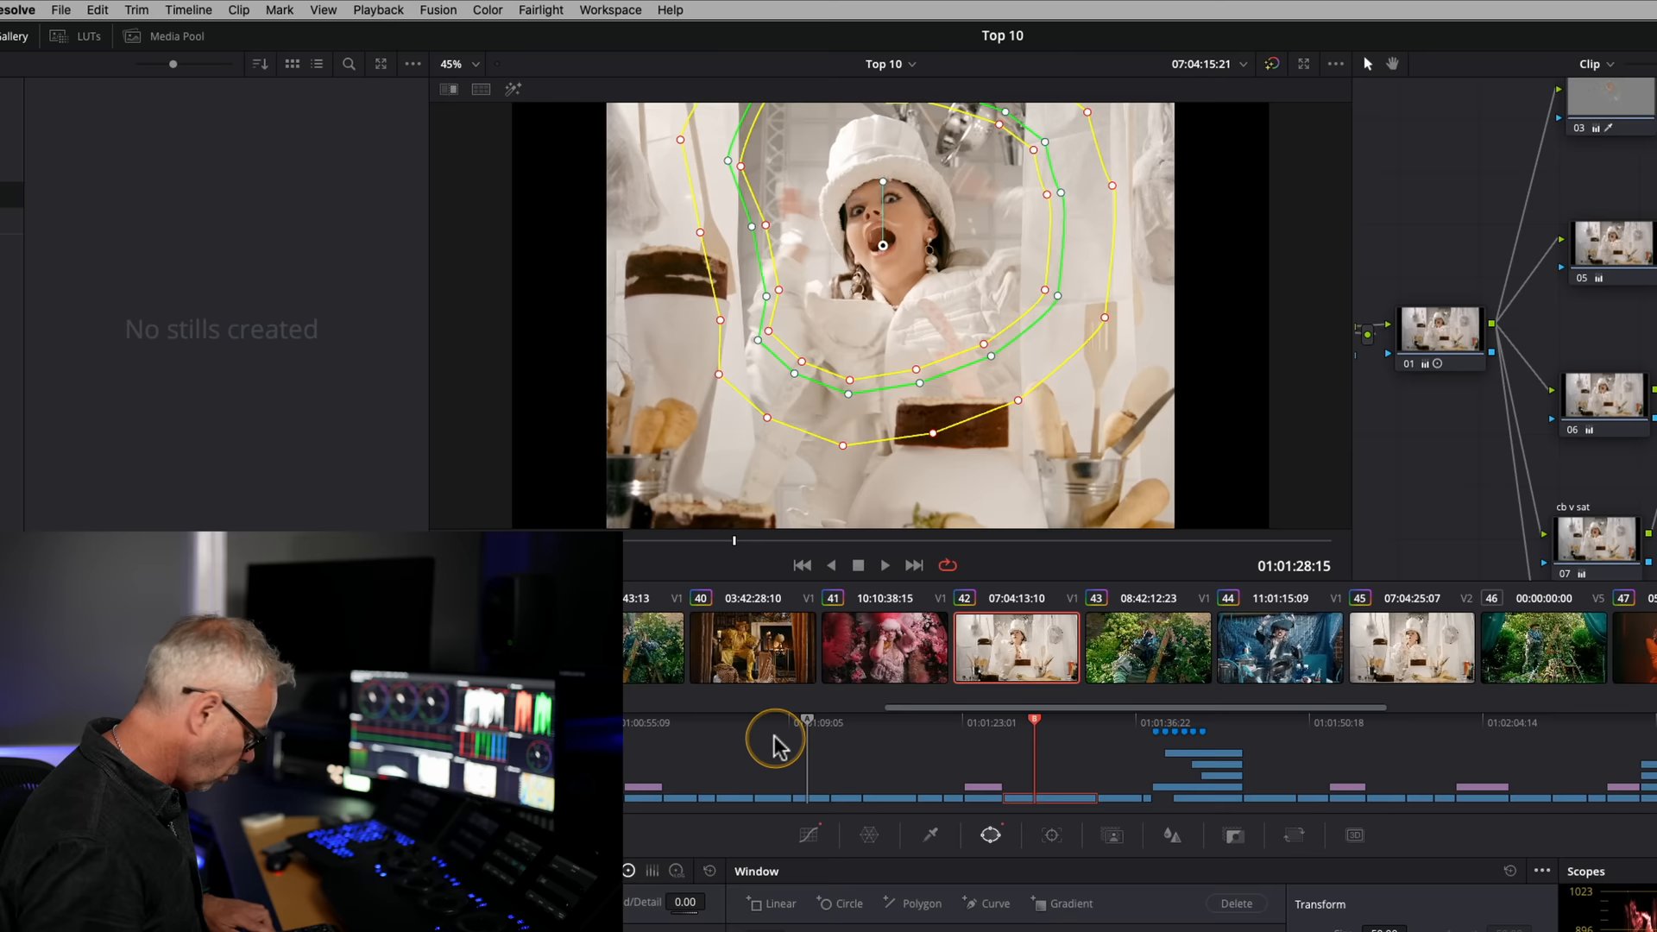
{"action": "left_click", "coordinate": [487, 9]}
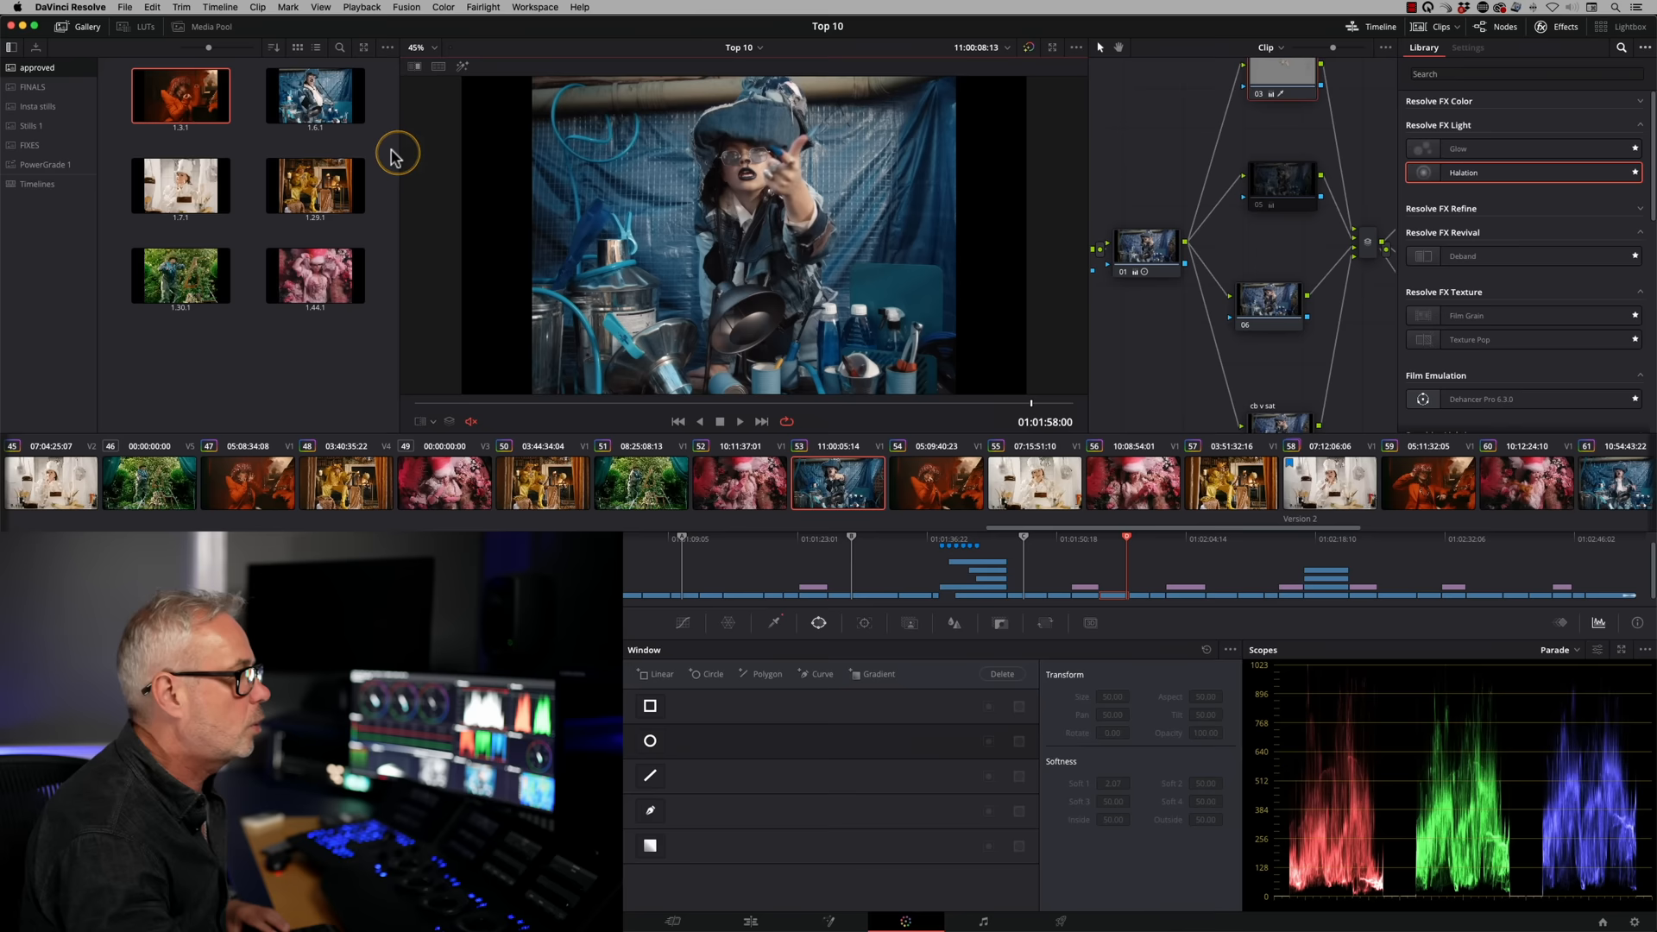
Enable split screen and set its mode to Neighbor Clips
{"action": "left_click", "coordinate": [314, 187]}
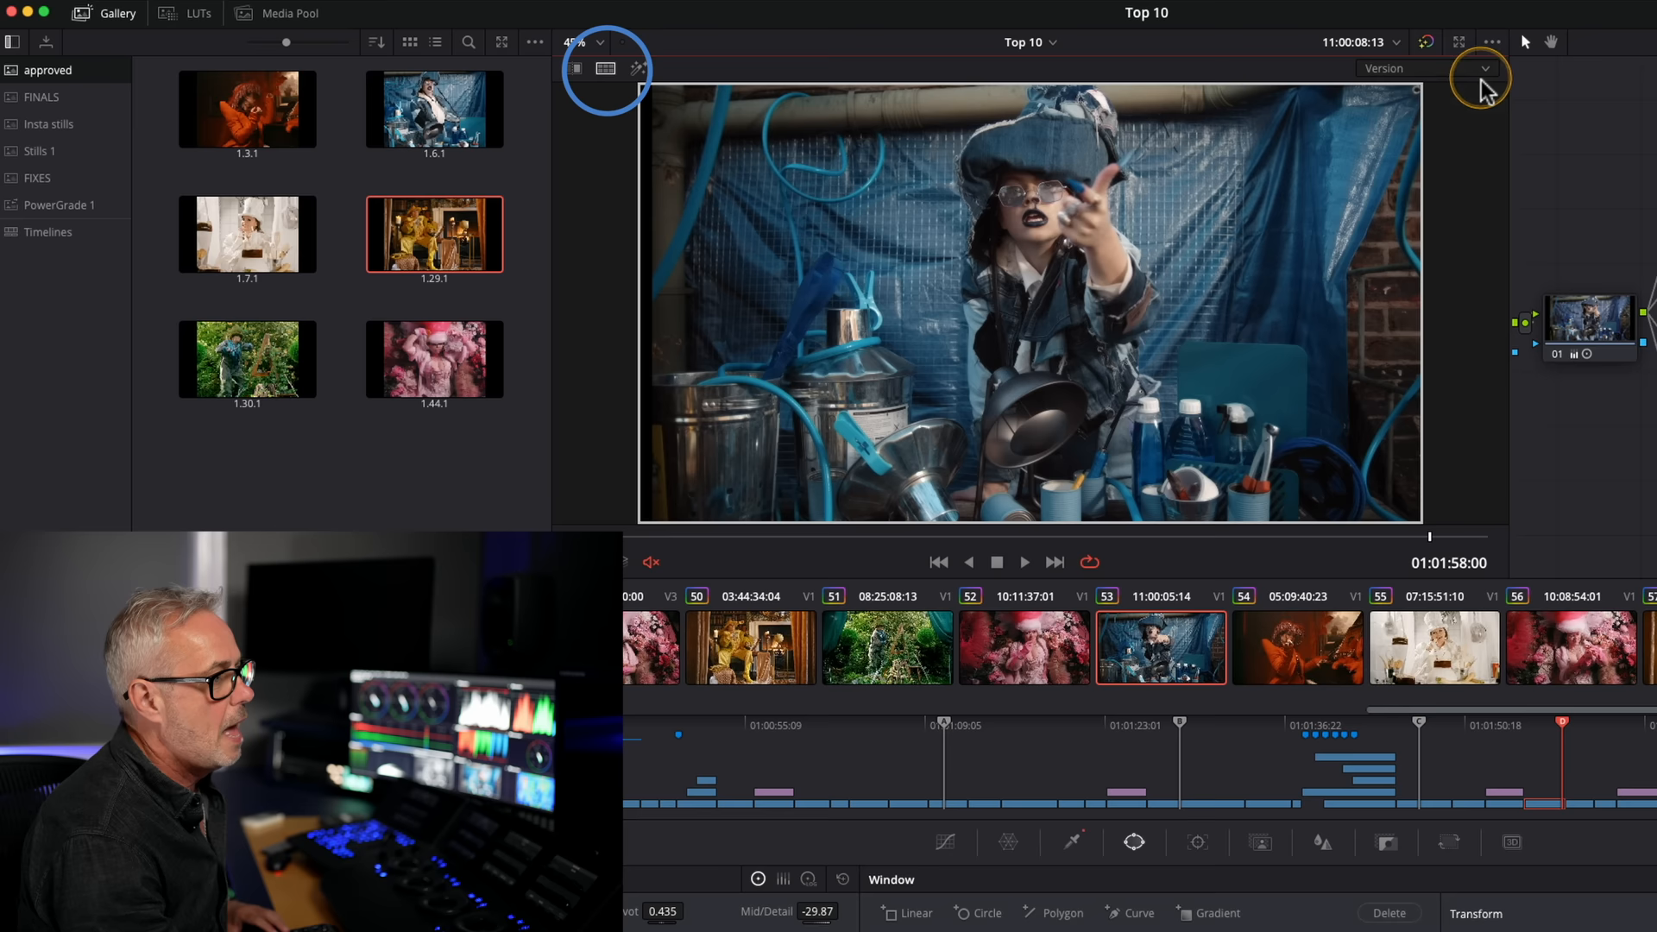
{"action": "left_click", "coordinate": [1482, 67]}
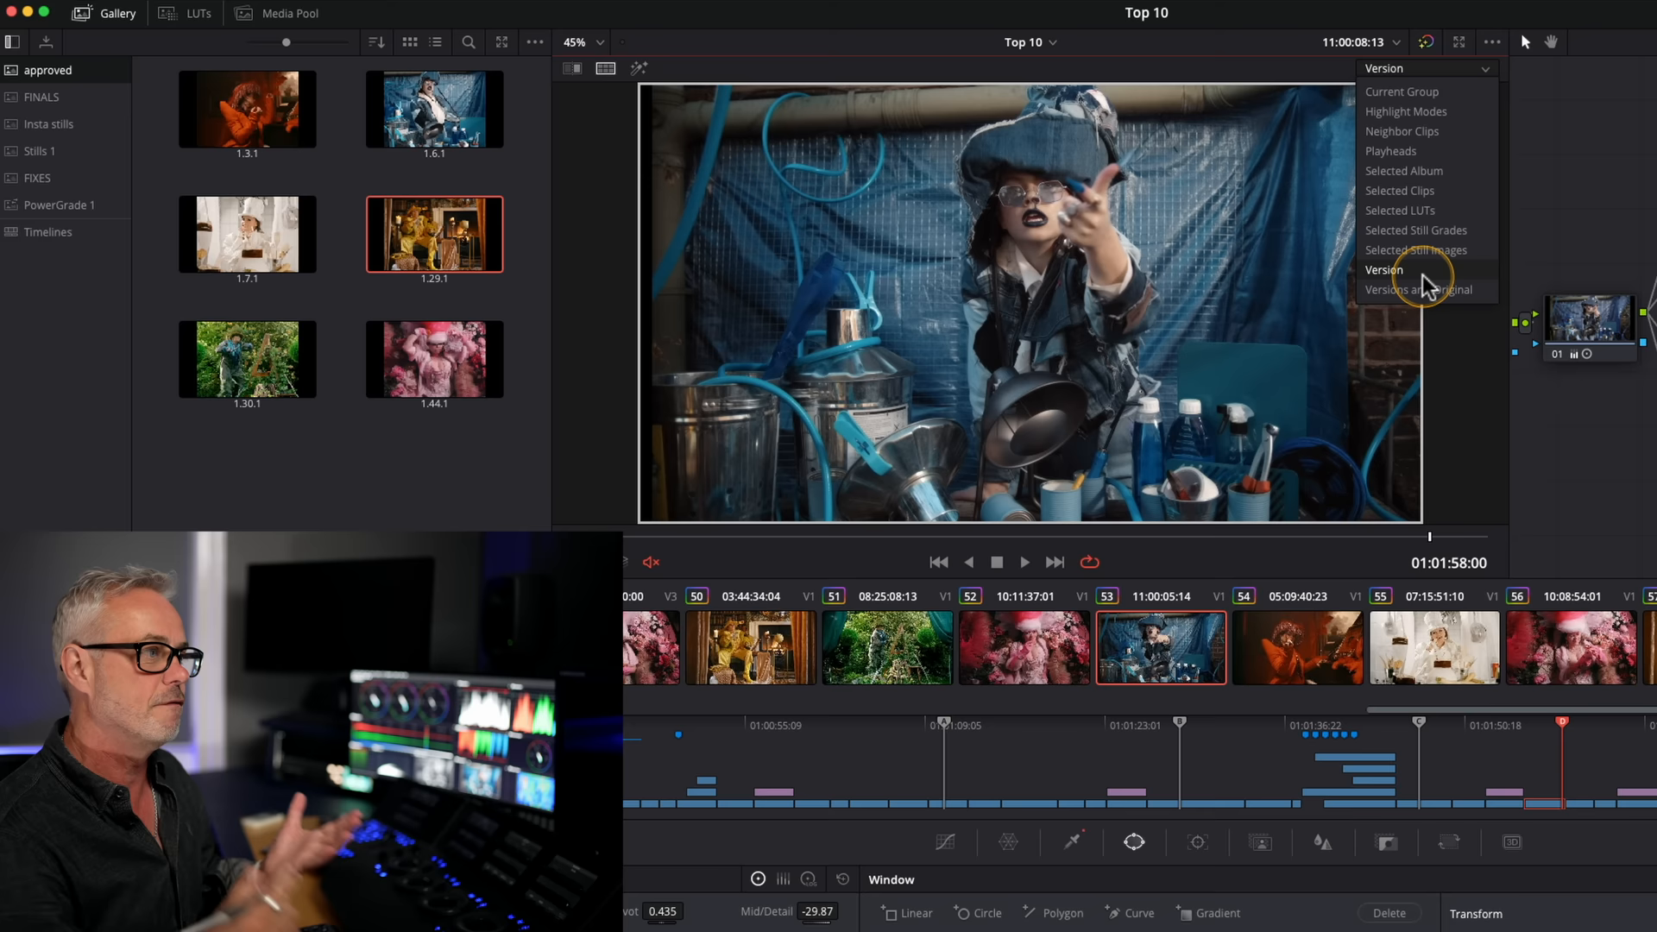
{"action": "left_click", "coordinate": [1401, 131]}
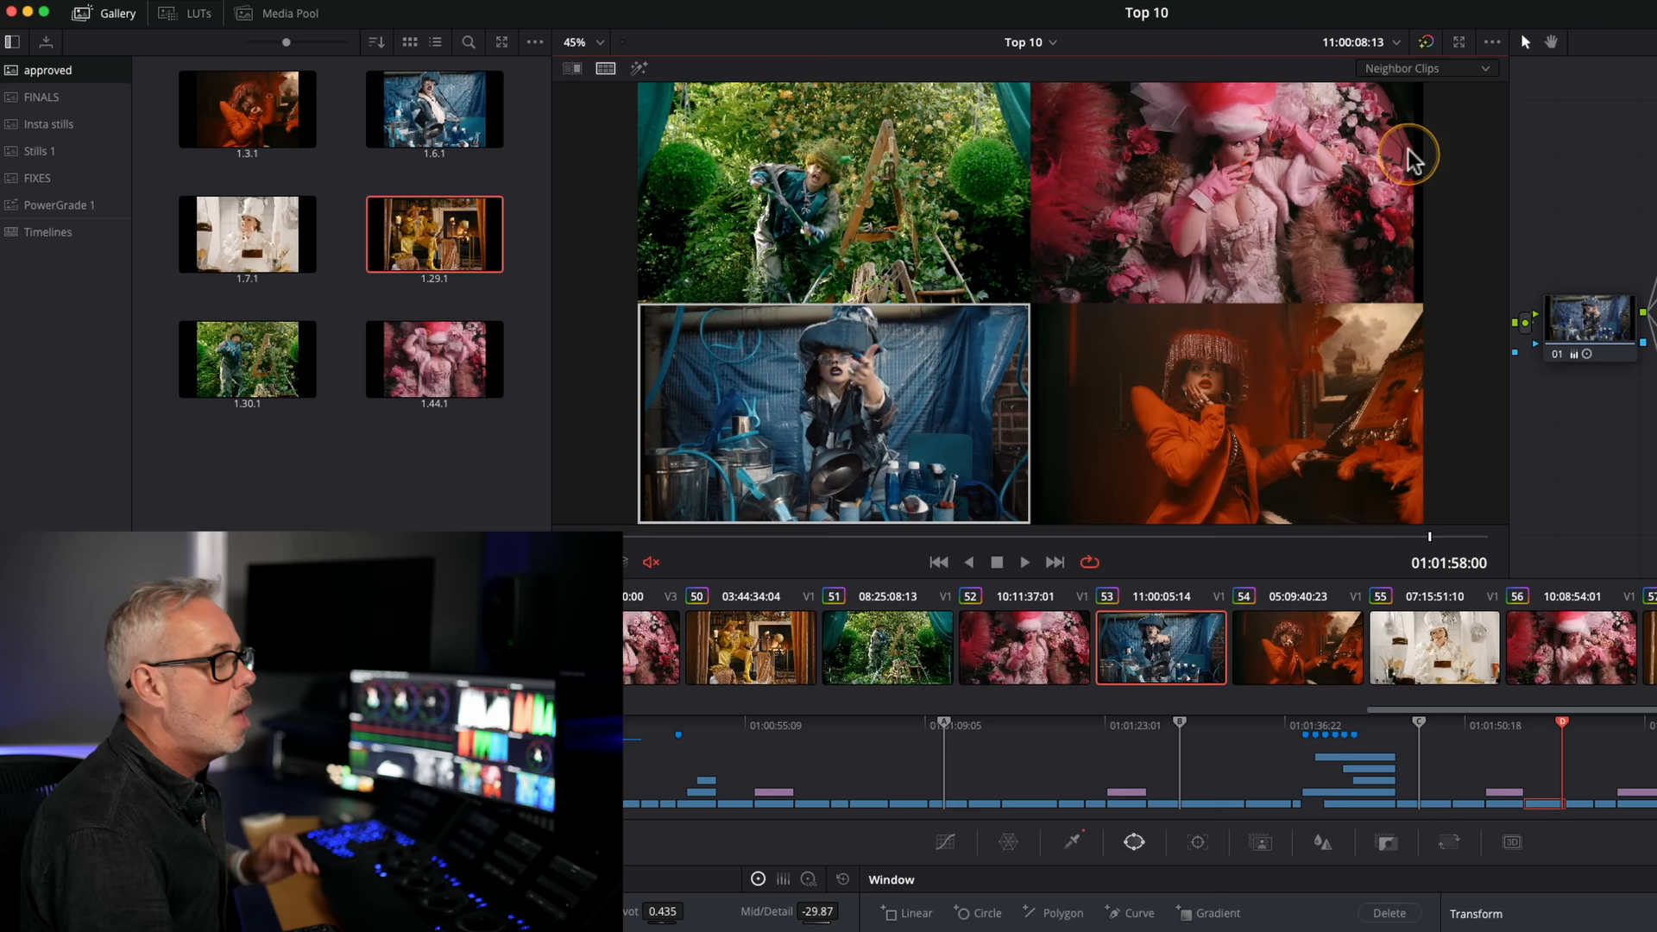
{"action": "left_click", "coordinate": [247, 109]}
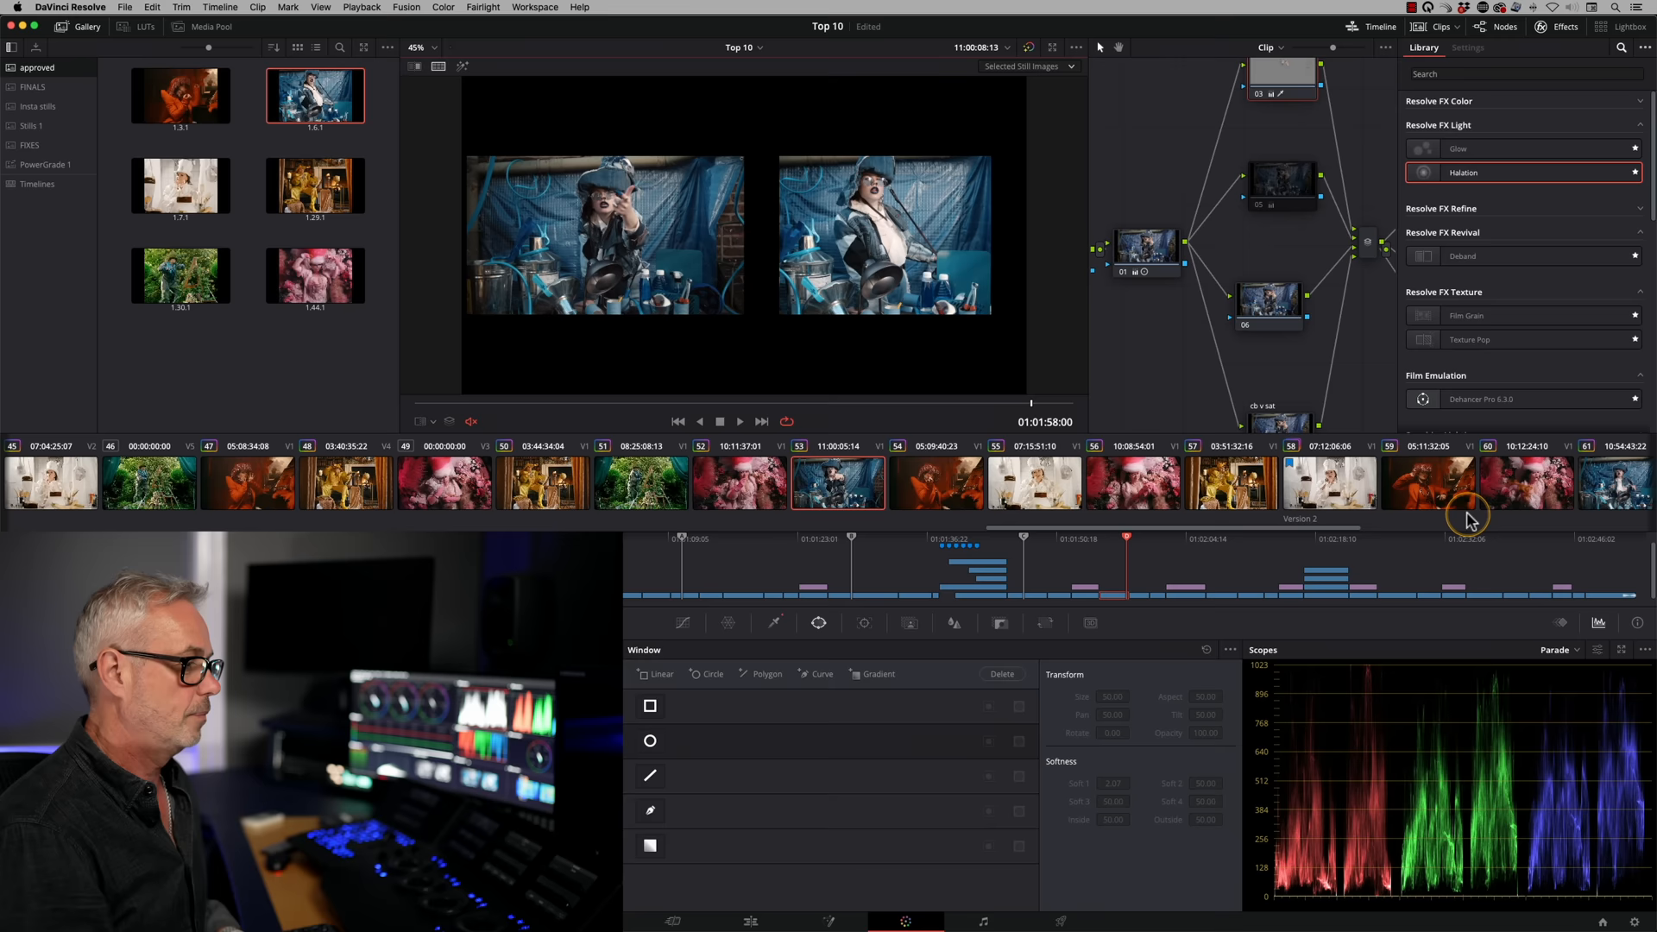
Switch the scopes to the vectorscope and show the shot beside its gallery still
{"action": "left_click", "coordinate": [1554, 649]}
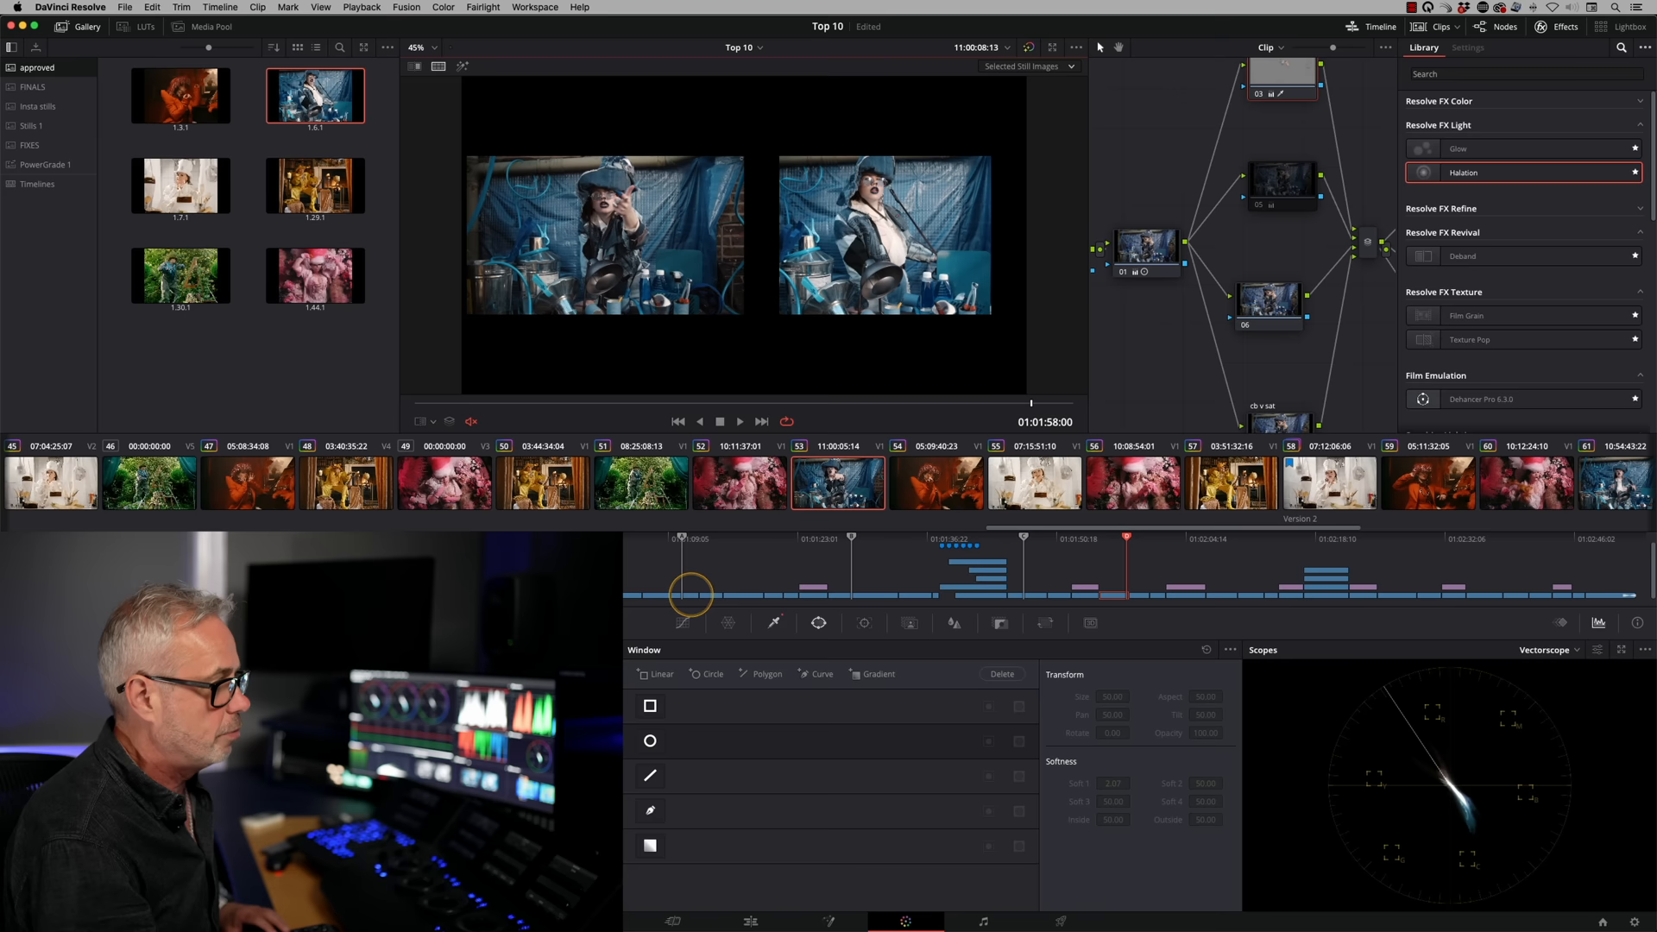
{"action": "left_click", "coordinate": [315, 277]}
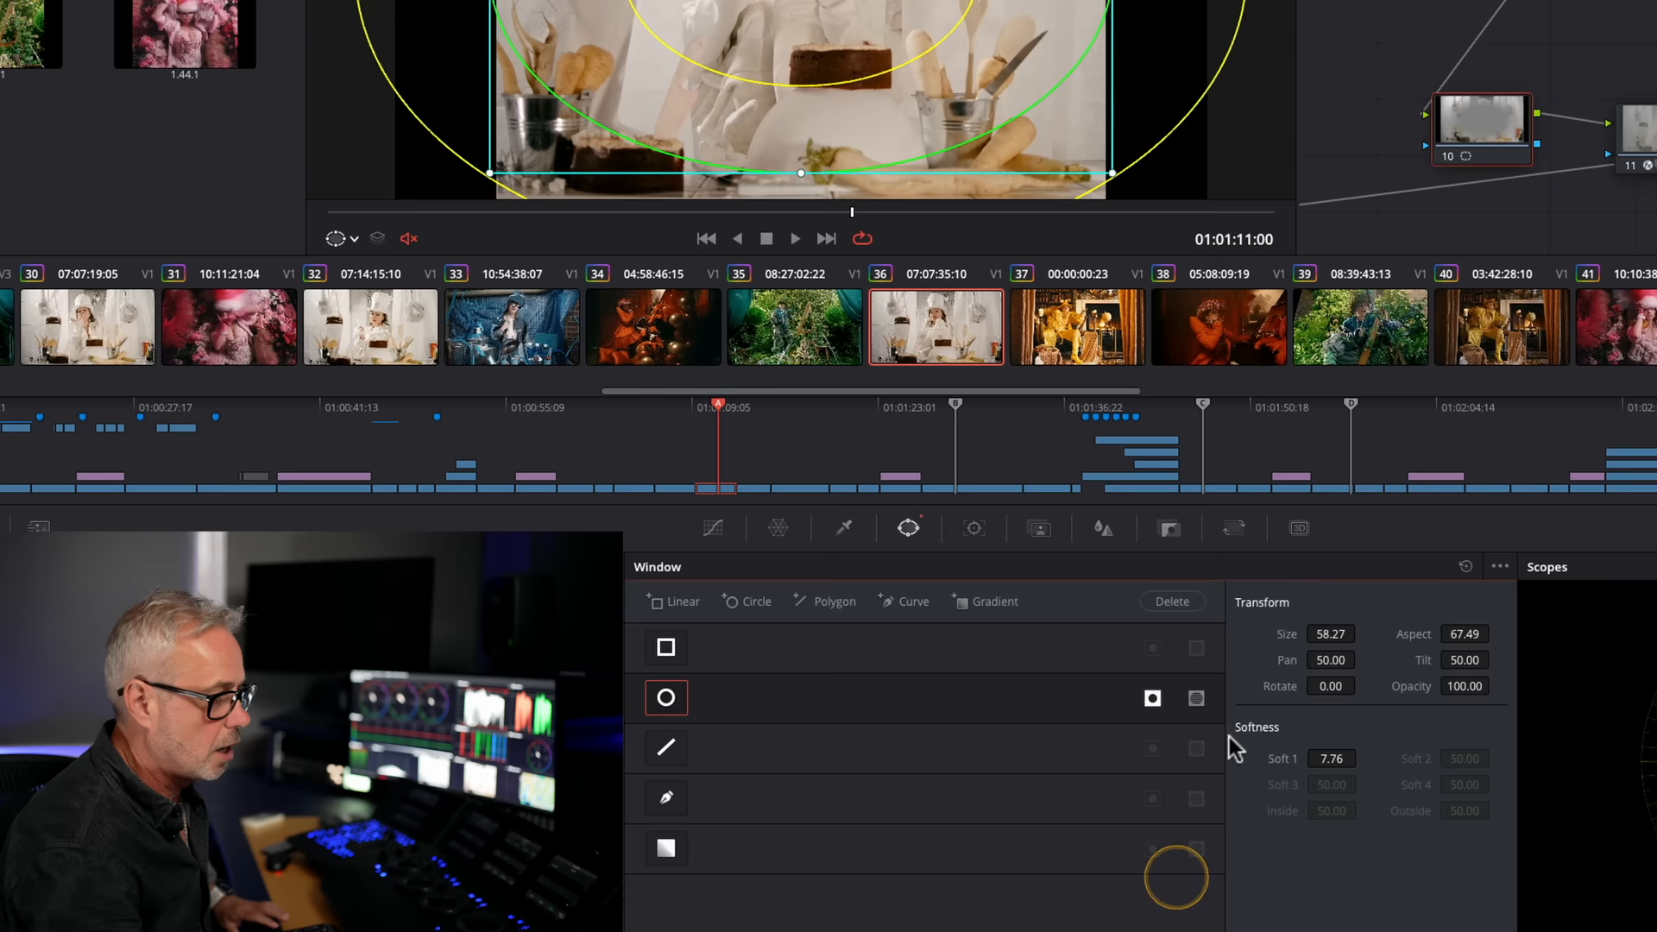
Name the node 'Vig' and drag the circle window into an oval around the chef
{"action": "type", "text": "Vig"}
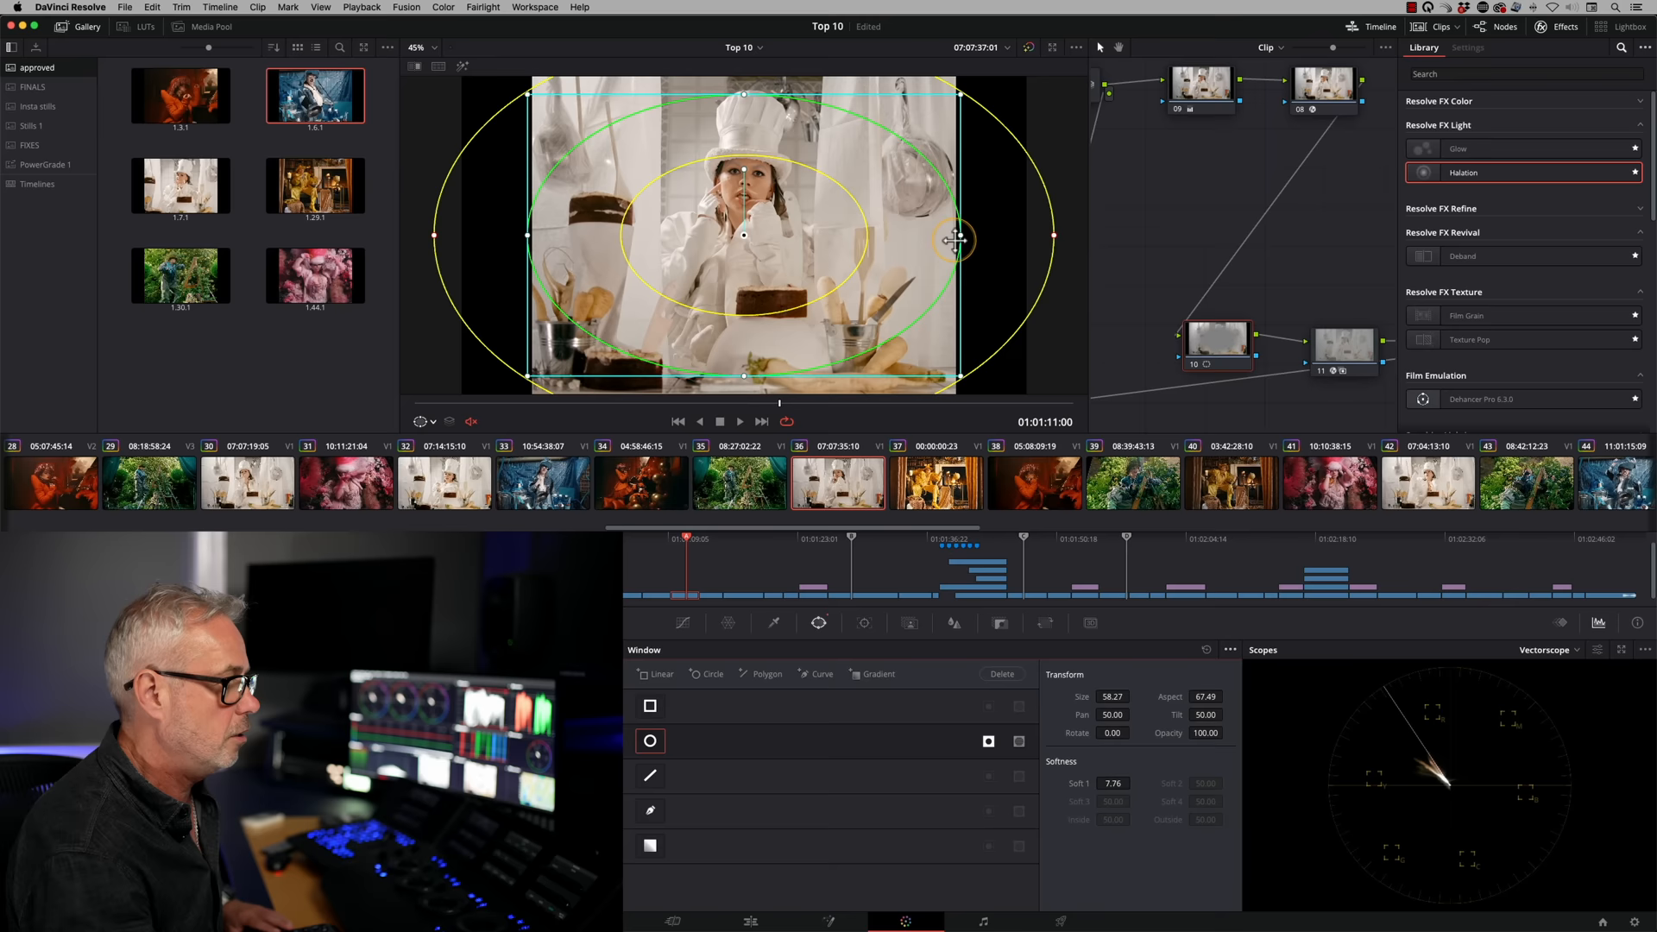
{"action": "left_click_drag", "start_coordinate": [957, 238], "coordinate": [917, 235]}
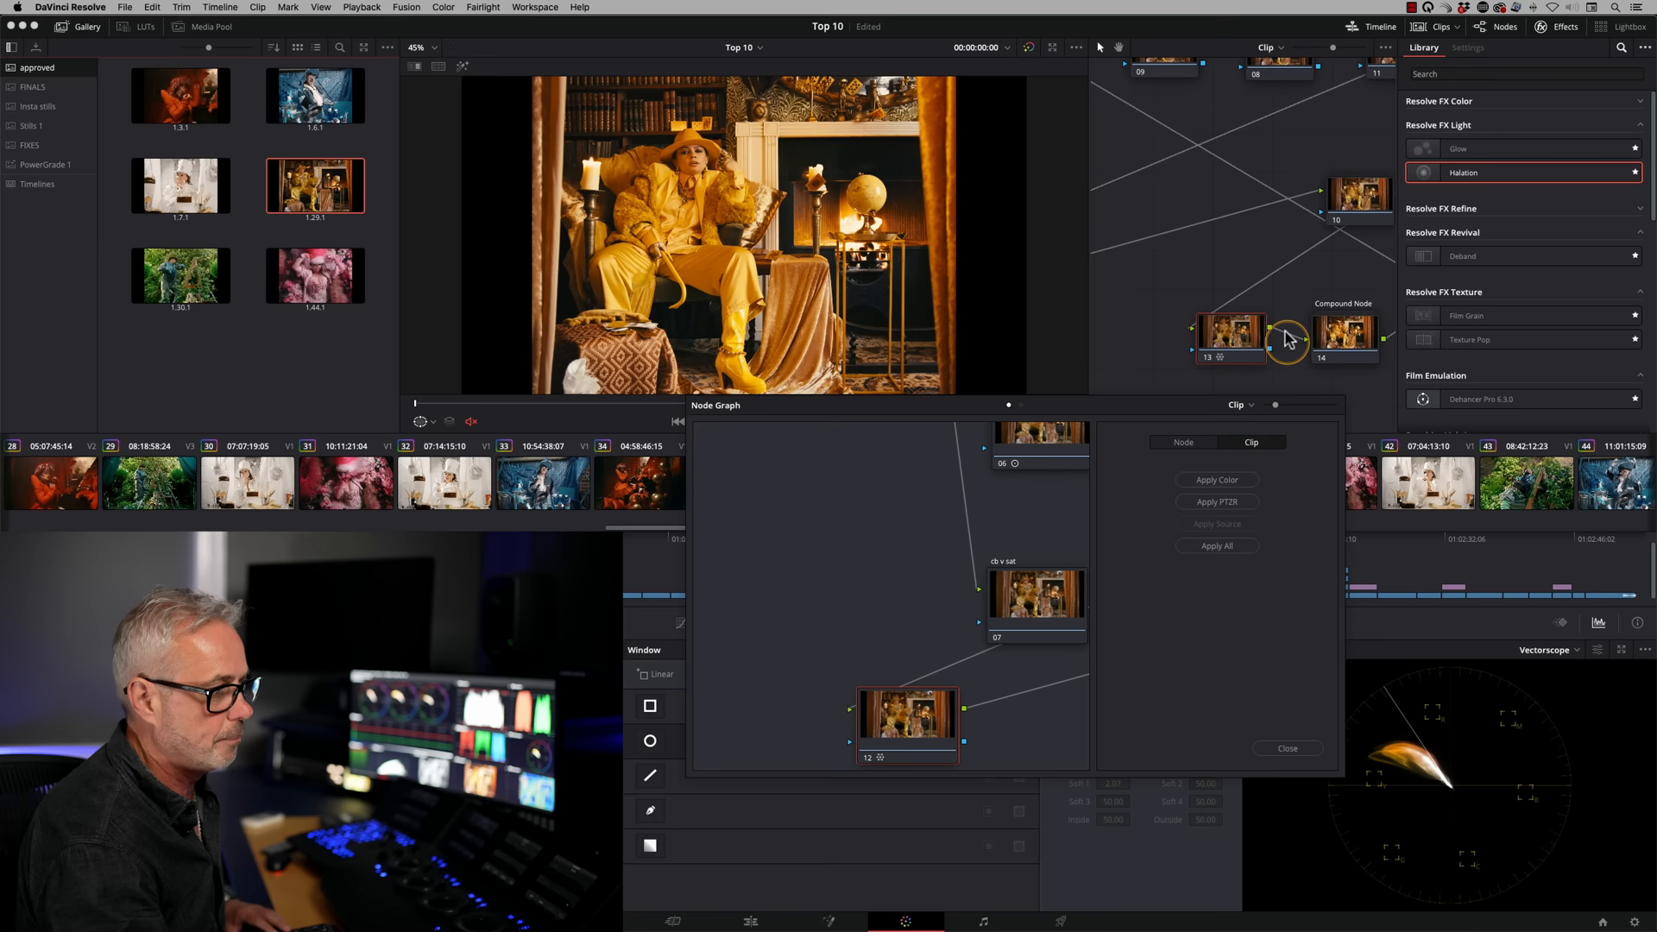
Display the node graph of gallery still 1.29.1
{"action": "left_click", "coordinate": [1287, 747]}
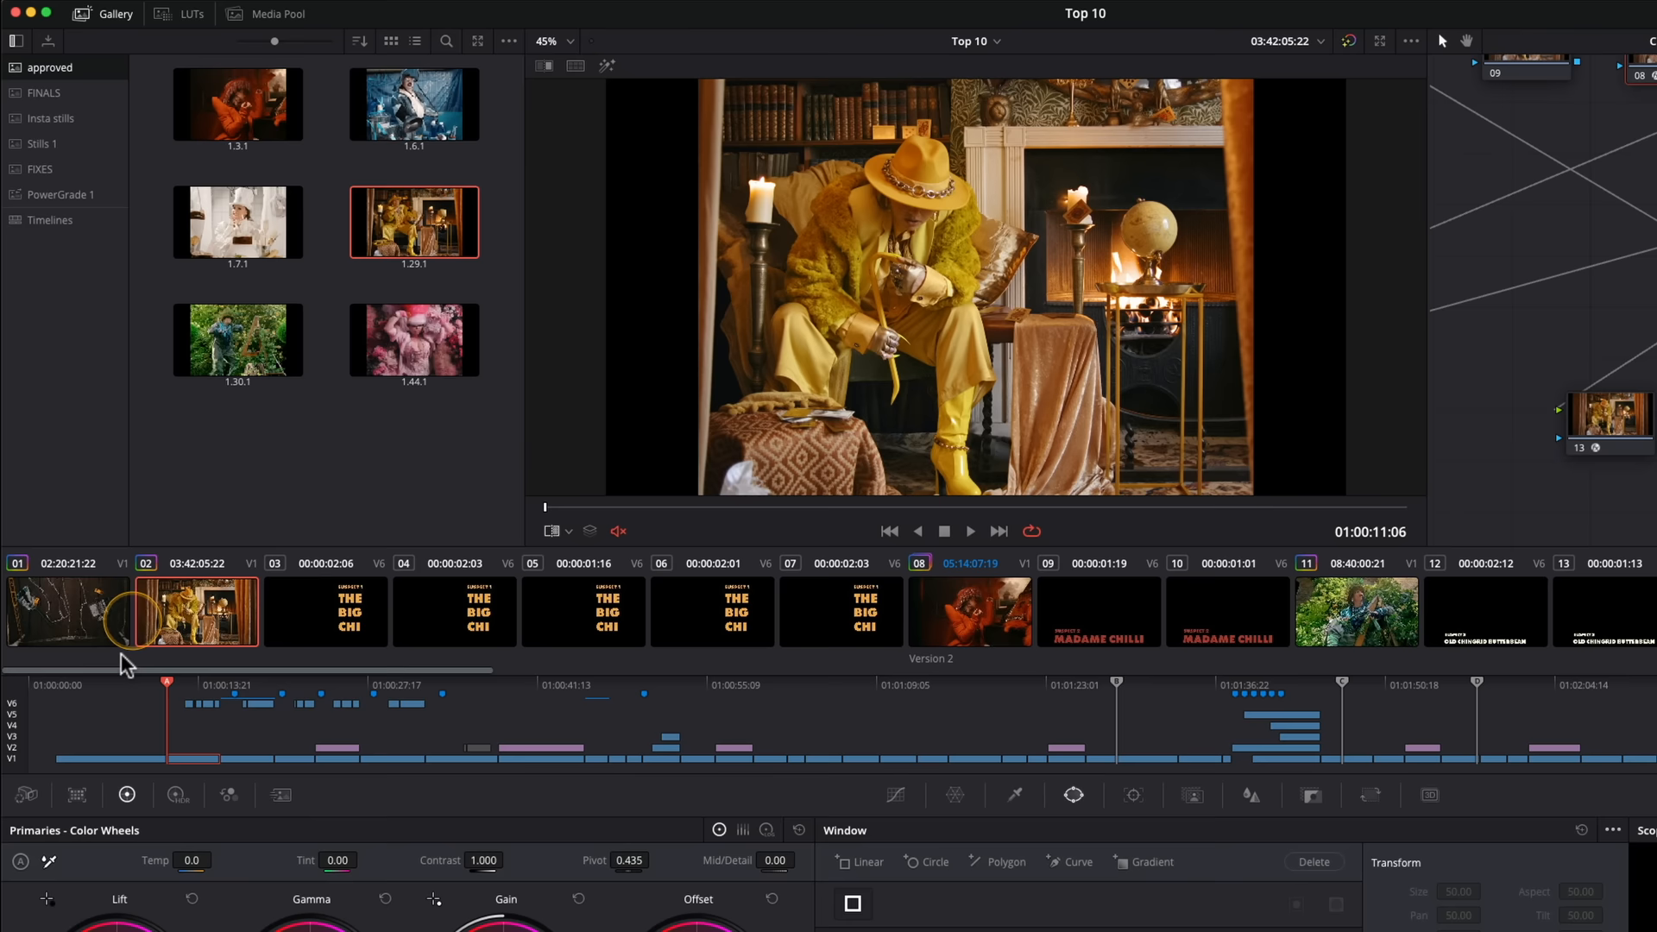
Select clip 02 in the title-card timeline's clip strip
{"action": "left_click", "coordinate": [262, 679]}
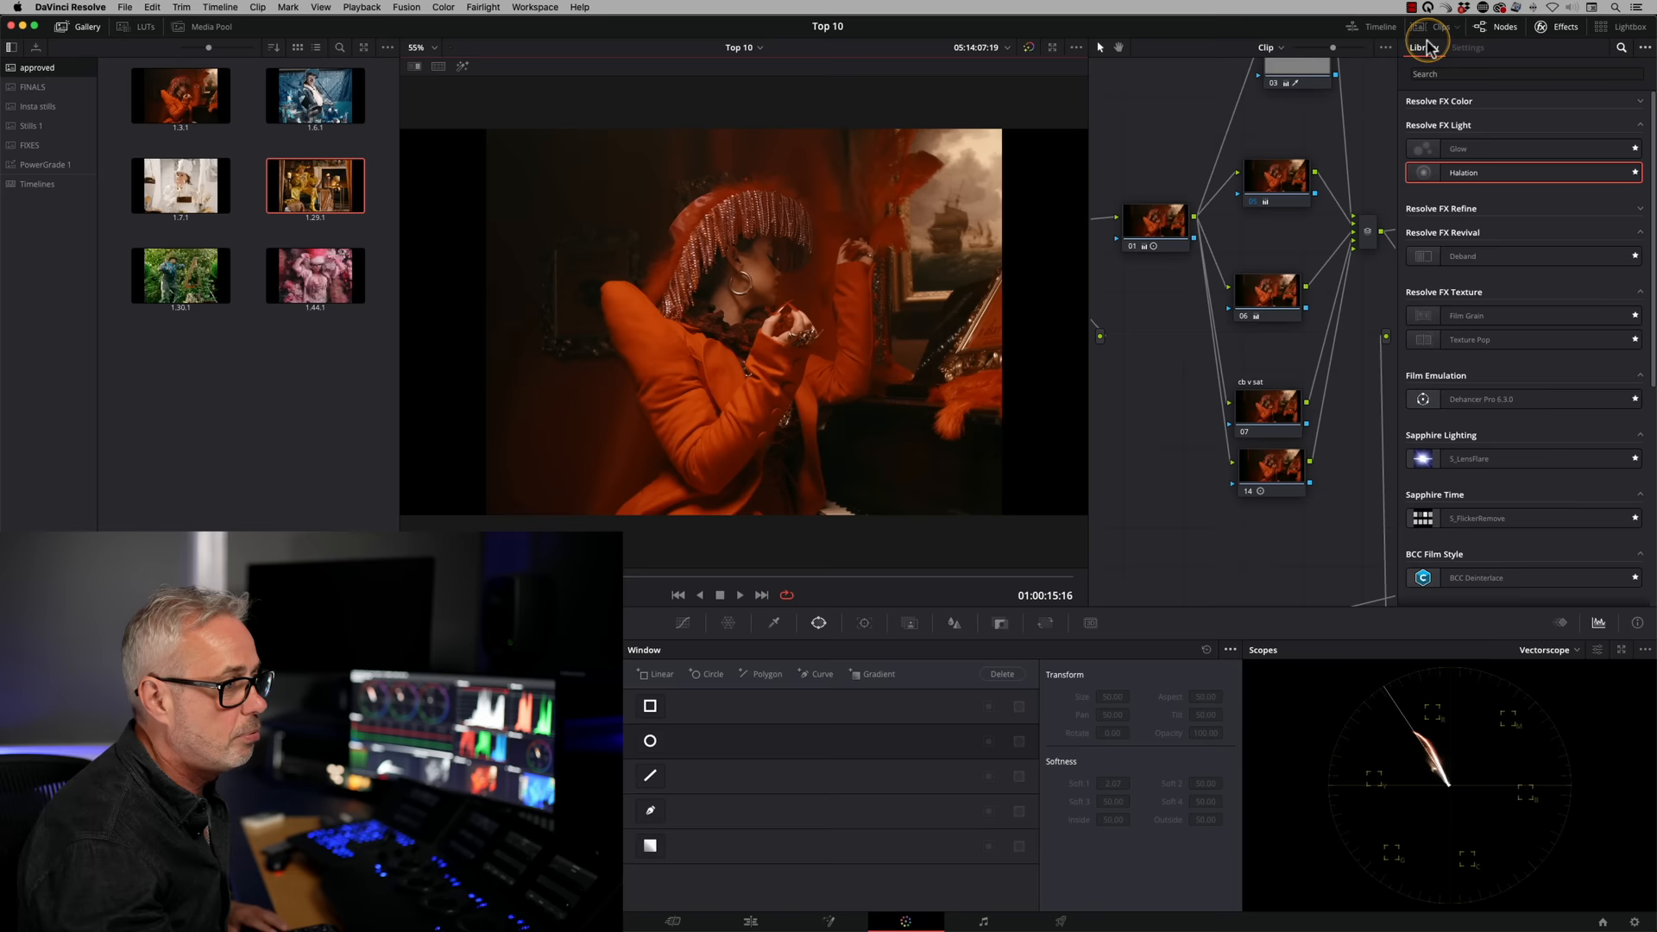
Reopen the clip thumbnail strip with the Primaries wheels for the piano shot
{"action": "left_click", "coordinate": [320, 8]}
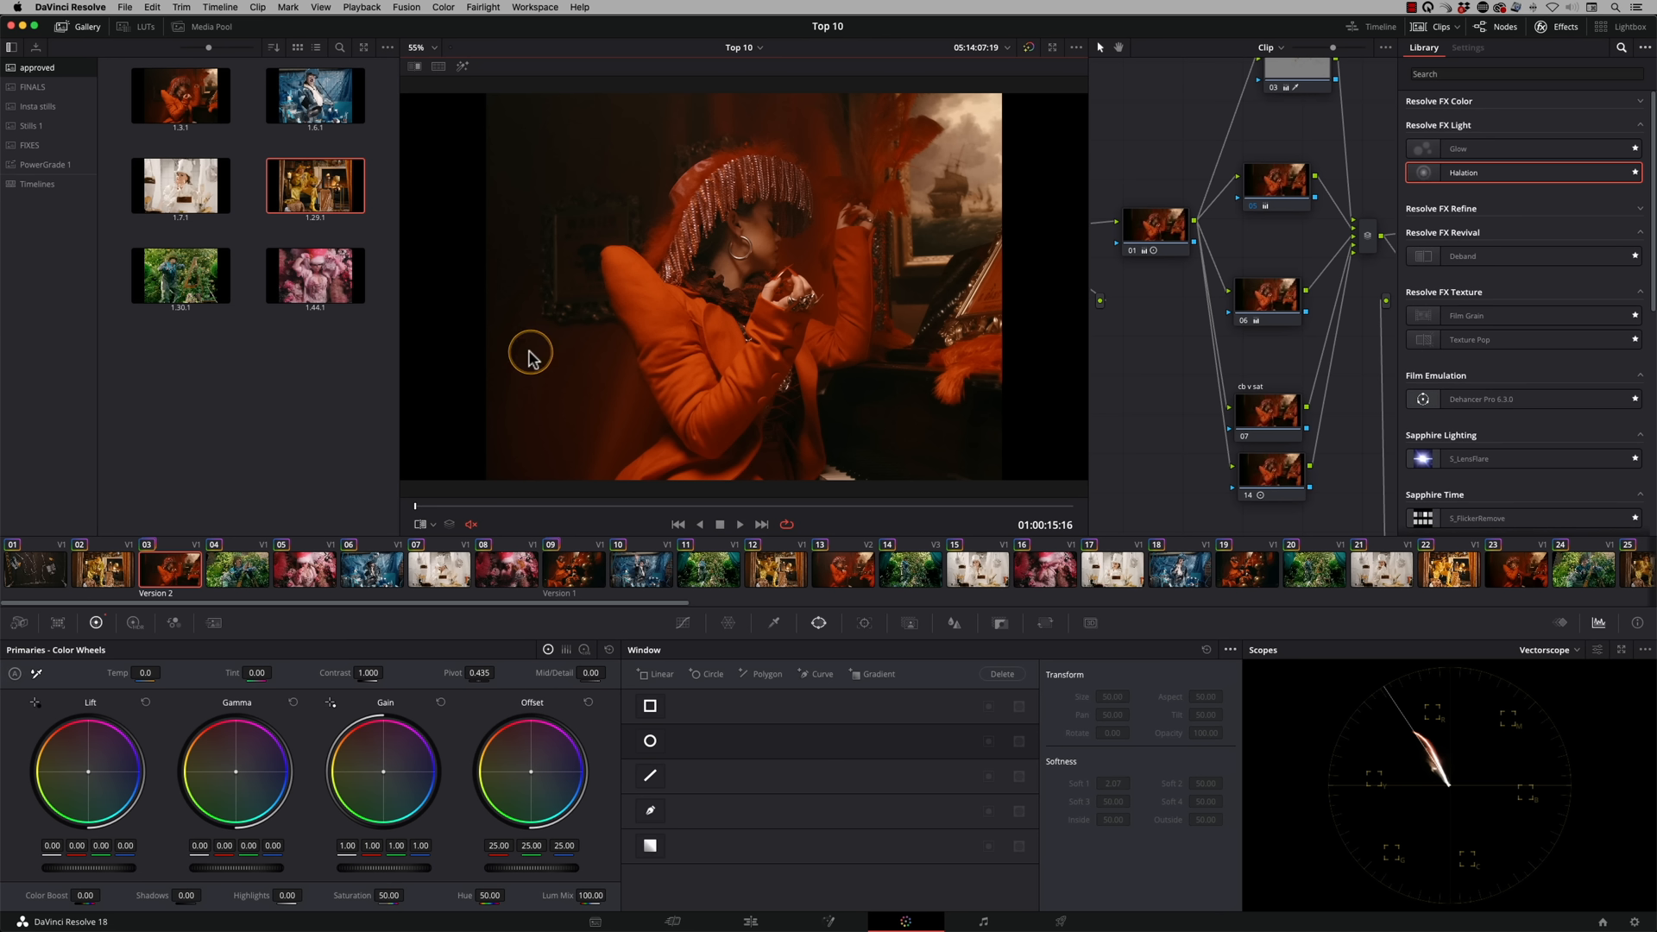
{"action": "mouse_move", "coordinate": [618, 551]}
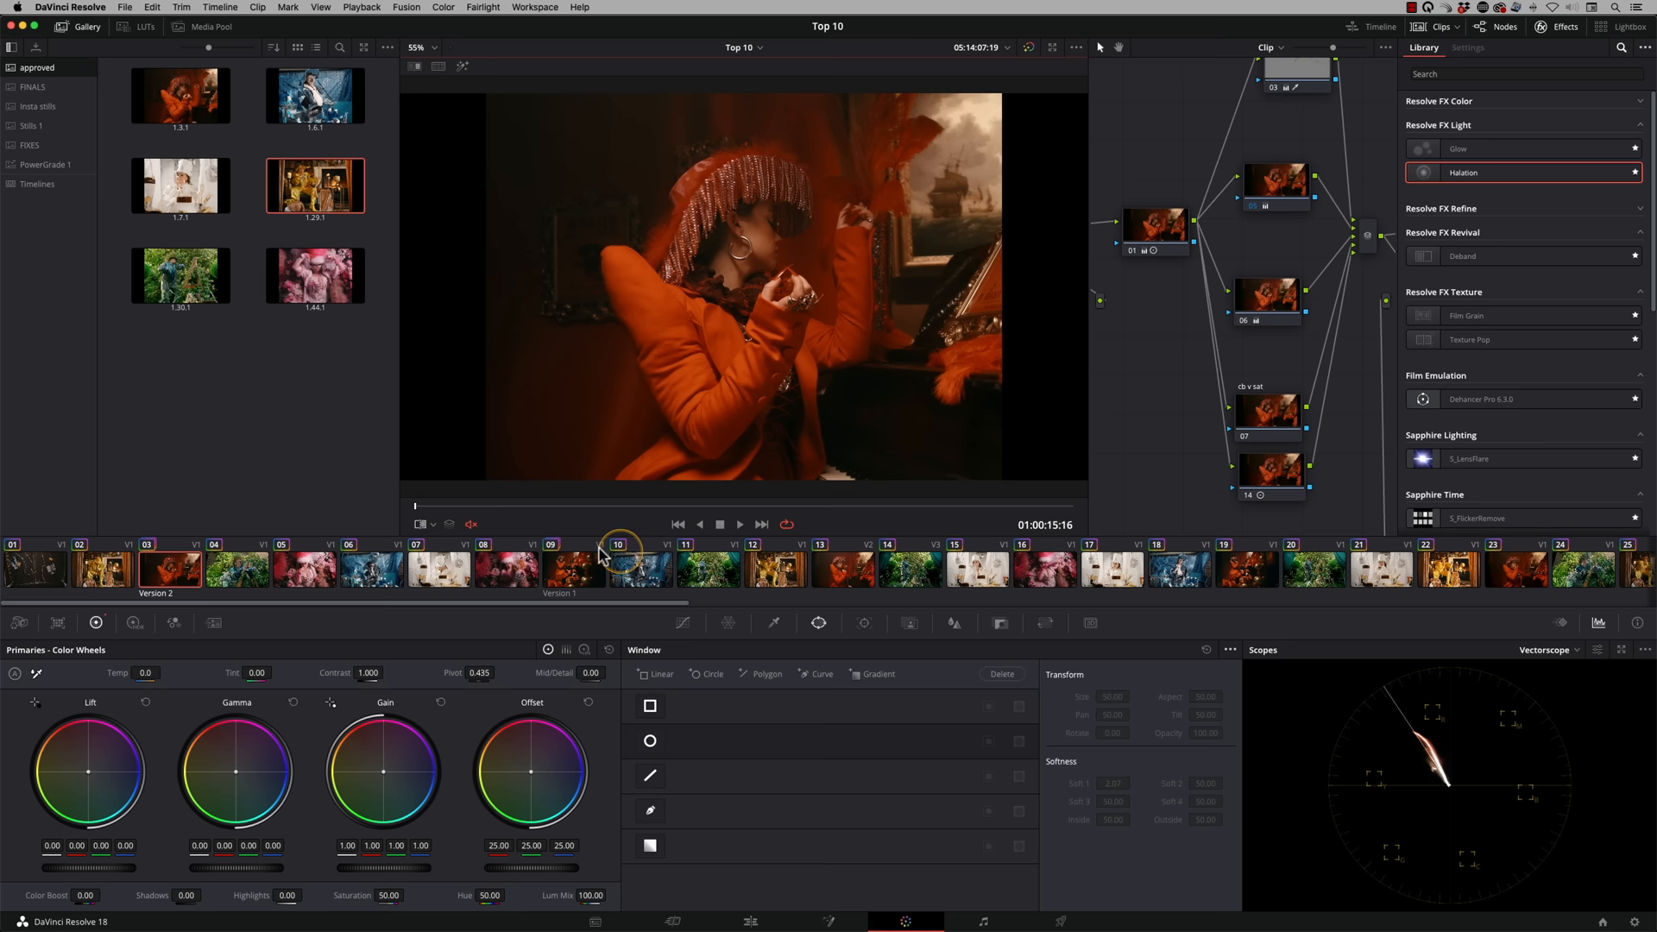